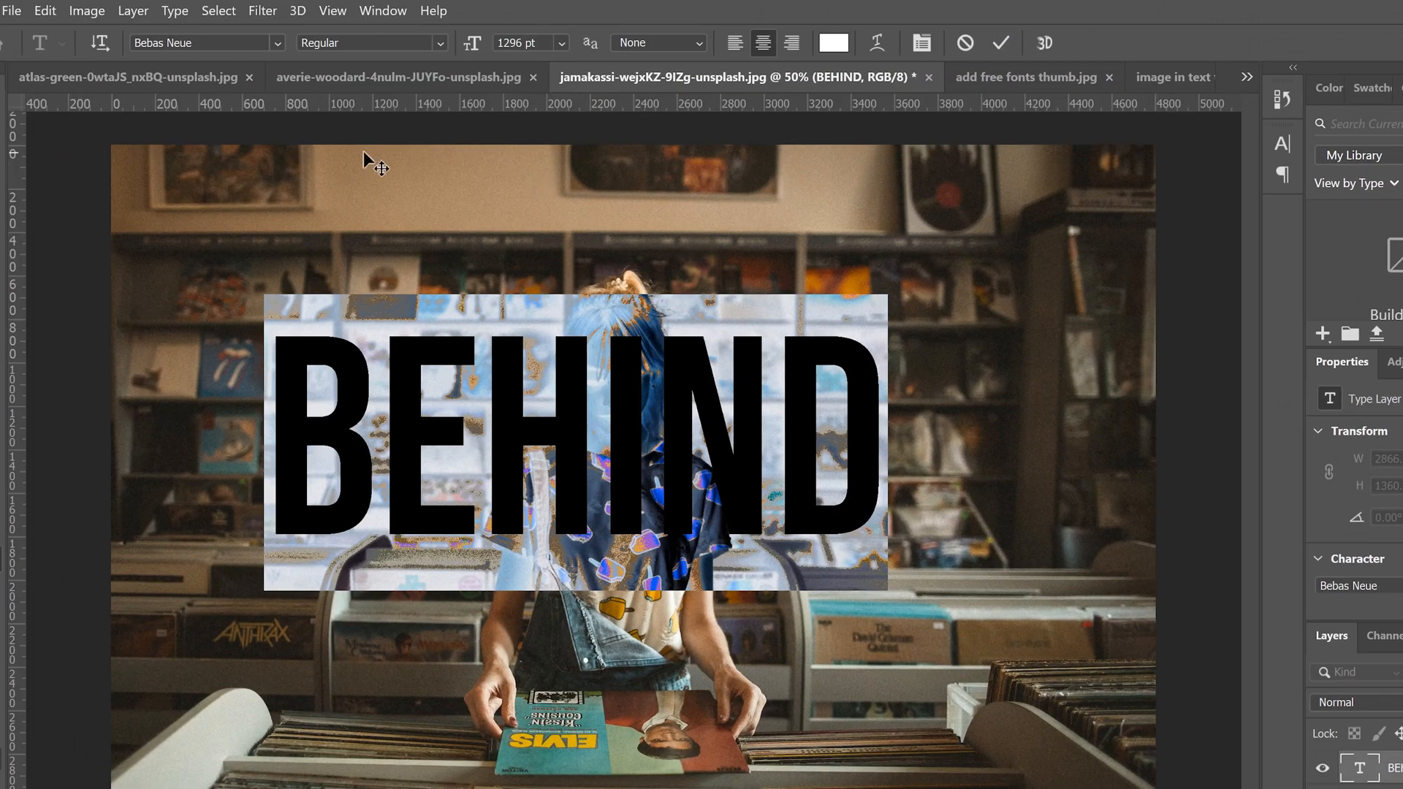
mouse_move(1045, 302)
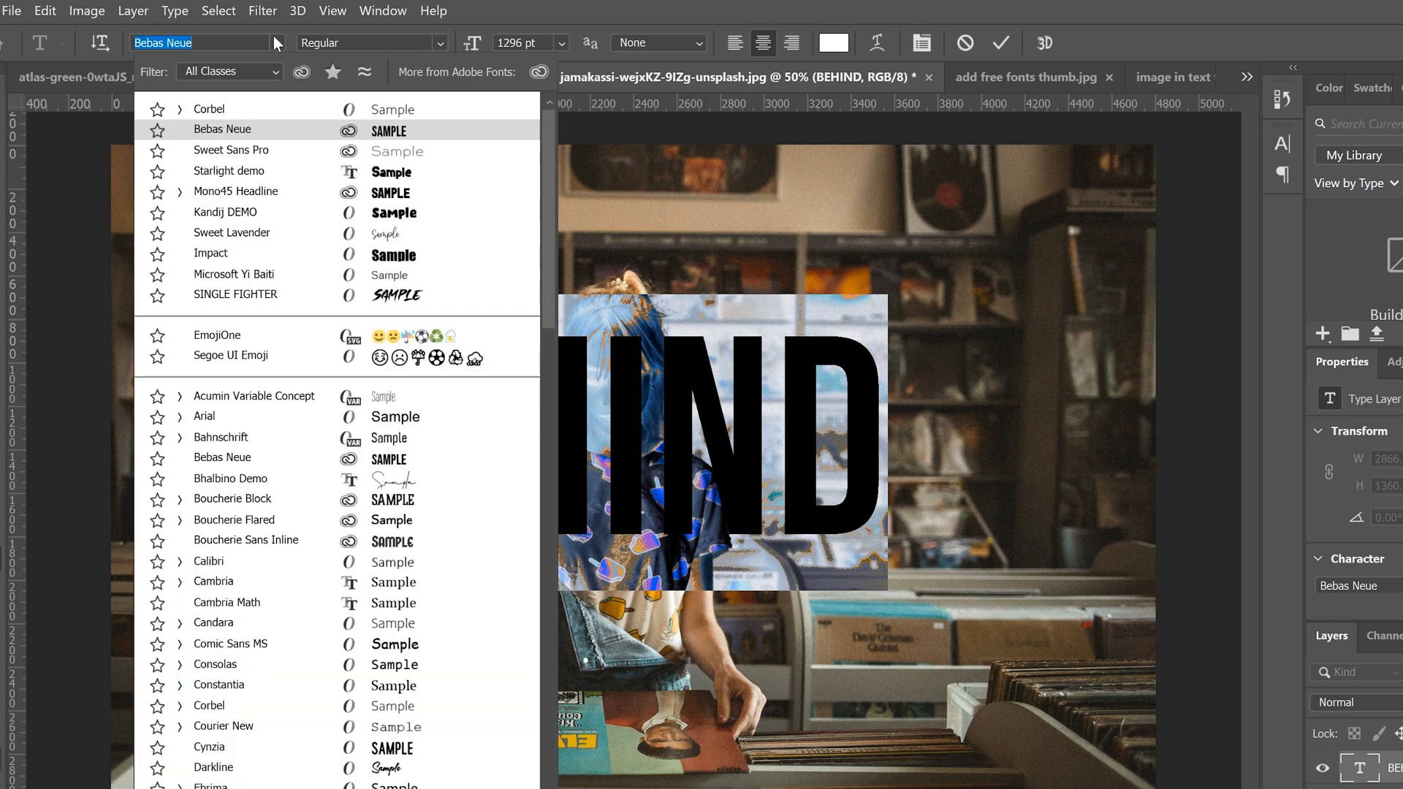
Review the BEHIND text's preset sizes and bring up its full character settings
left_click(565, 42)
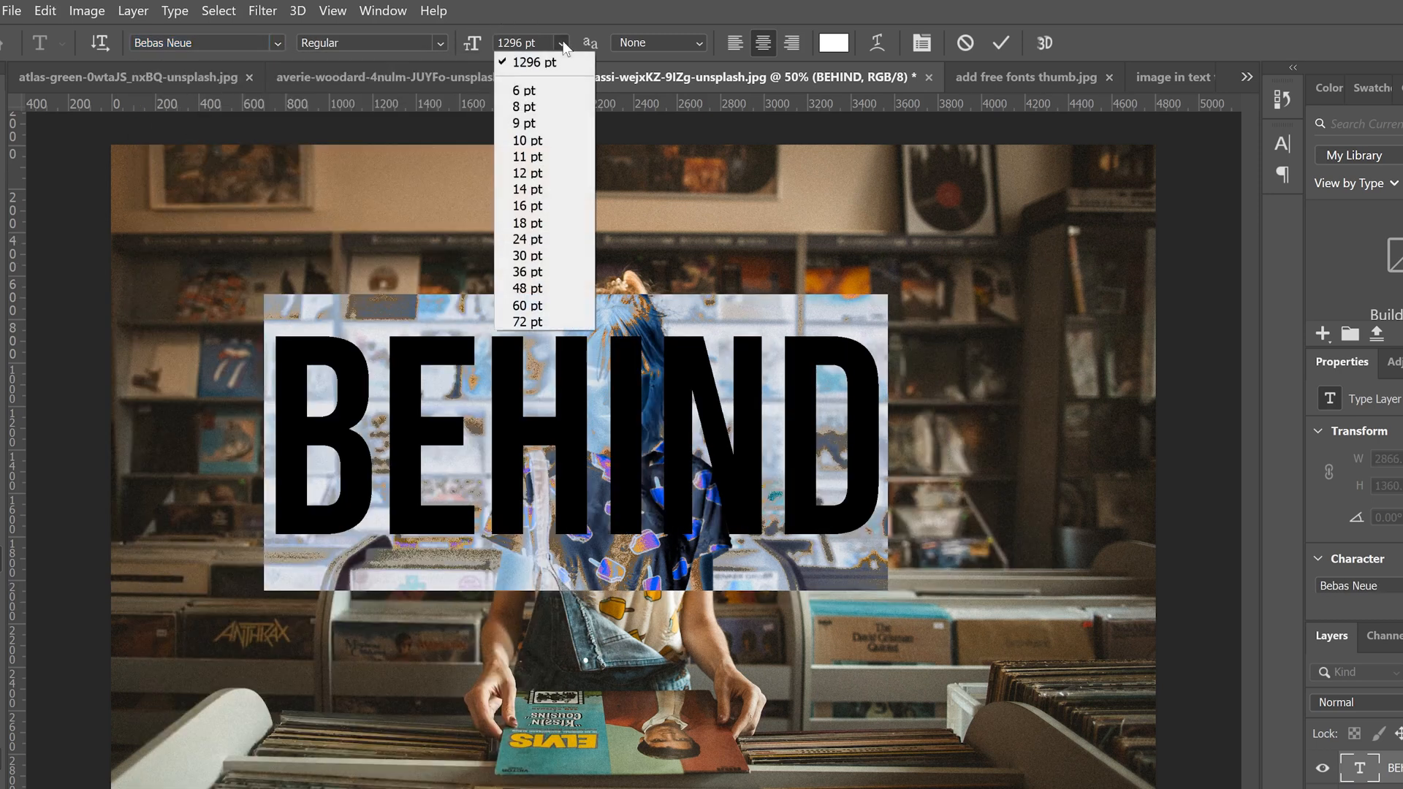
left_click(533, 62)
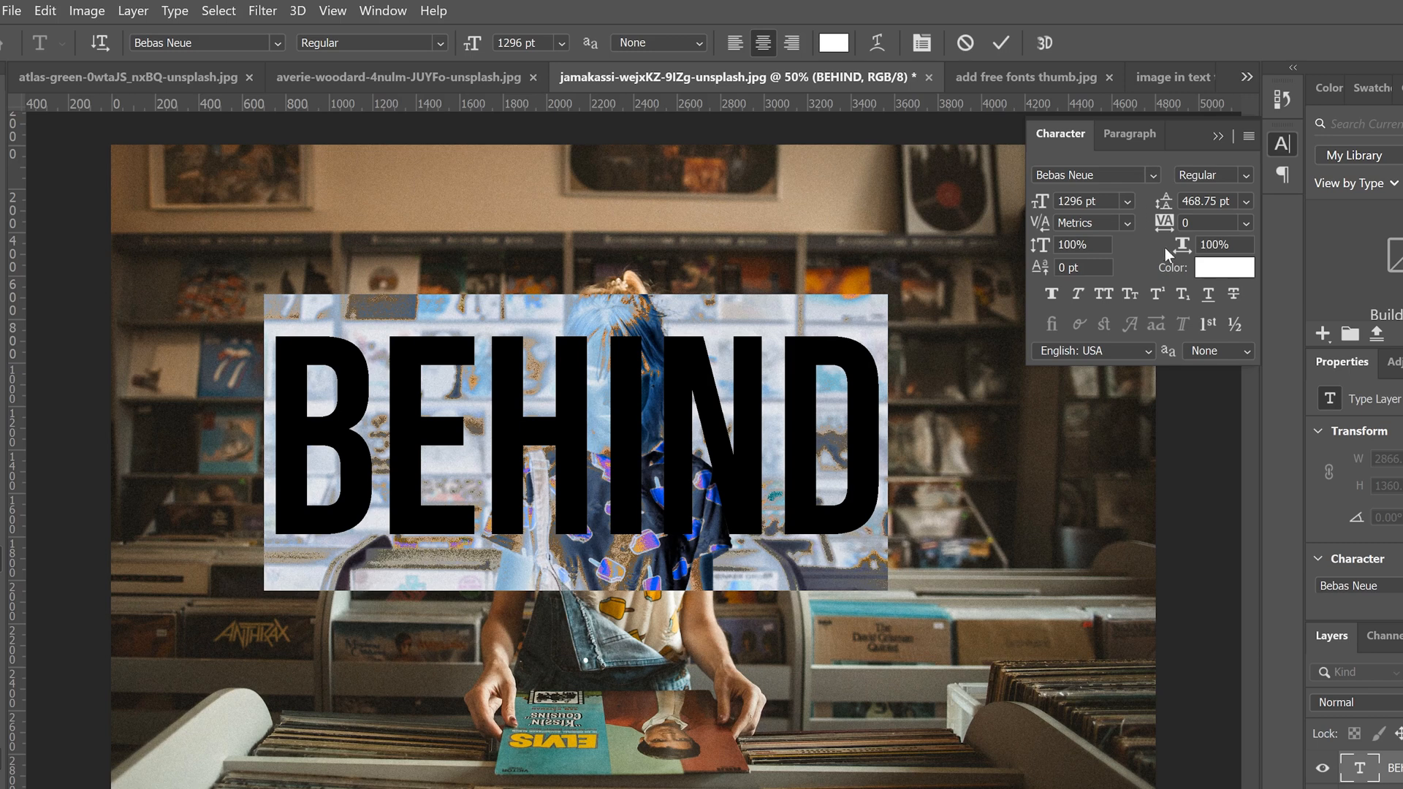
mouse_move(1270, 143)
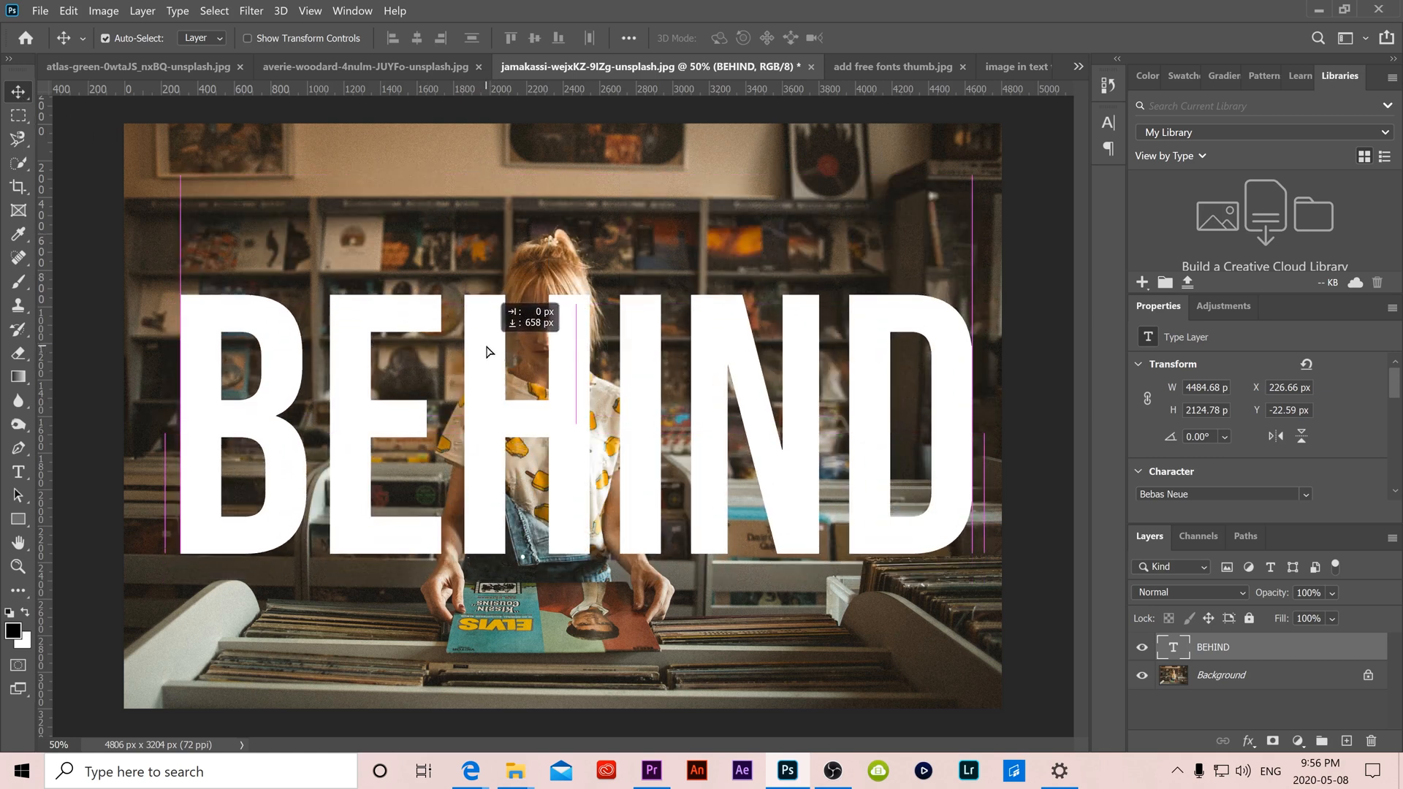
Move the BEHIND text lower over the girl and duplicate the background photo layer (Ctrl+J)
left_click_drag(487, 351, 741, 479)
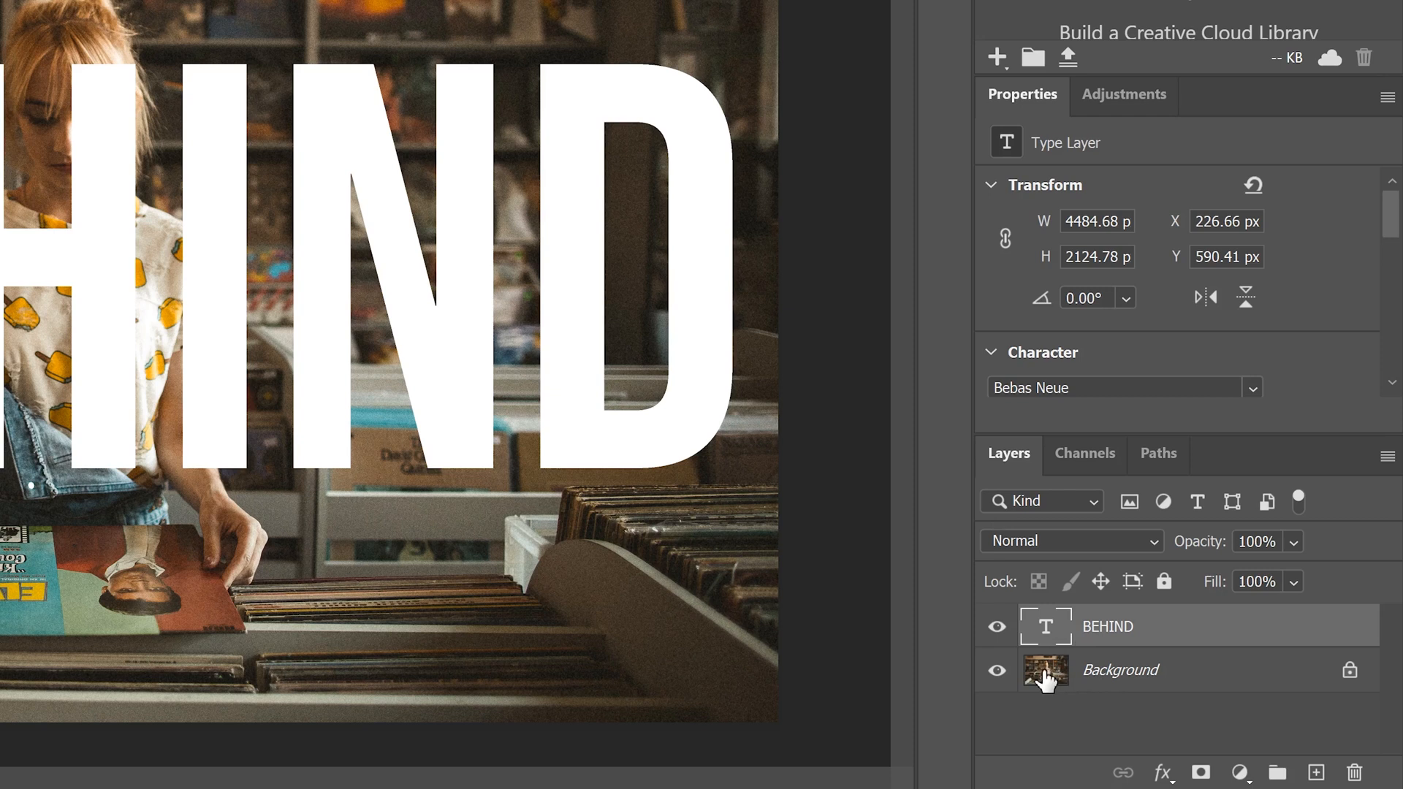
left_click(1132, 669)
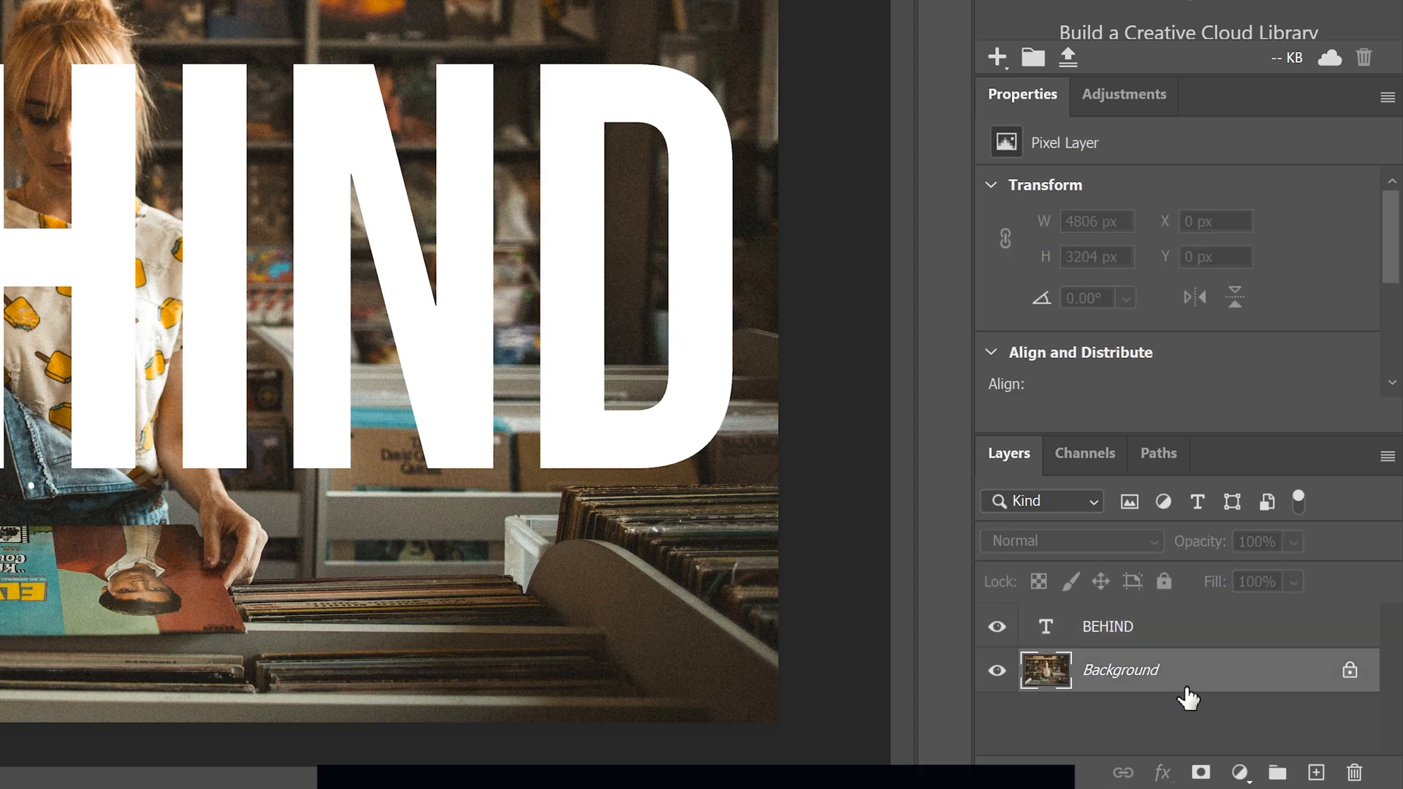
key("Ctrl+J")
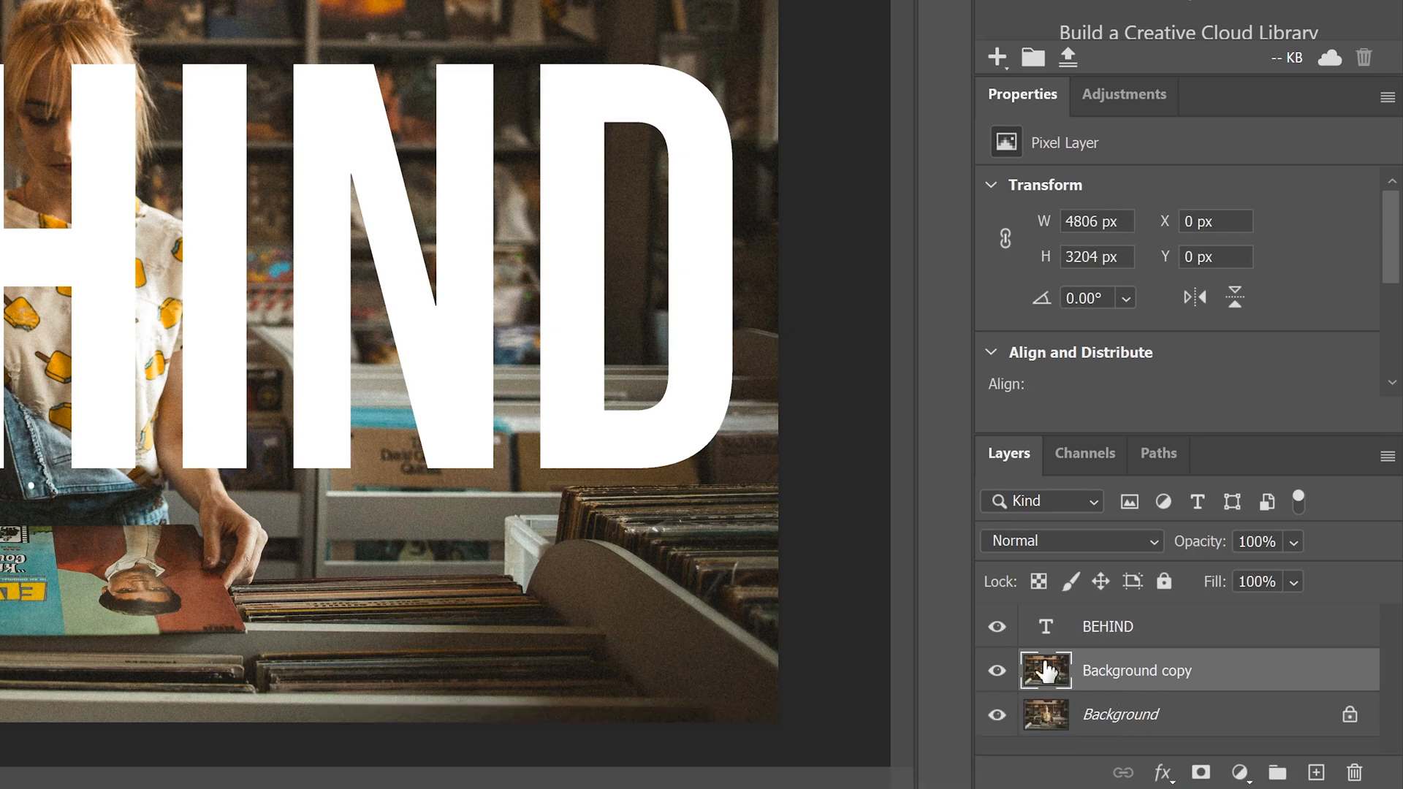
mouse_move(1046, 670)
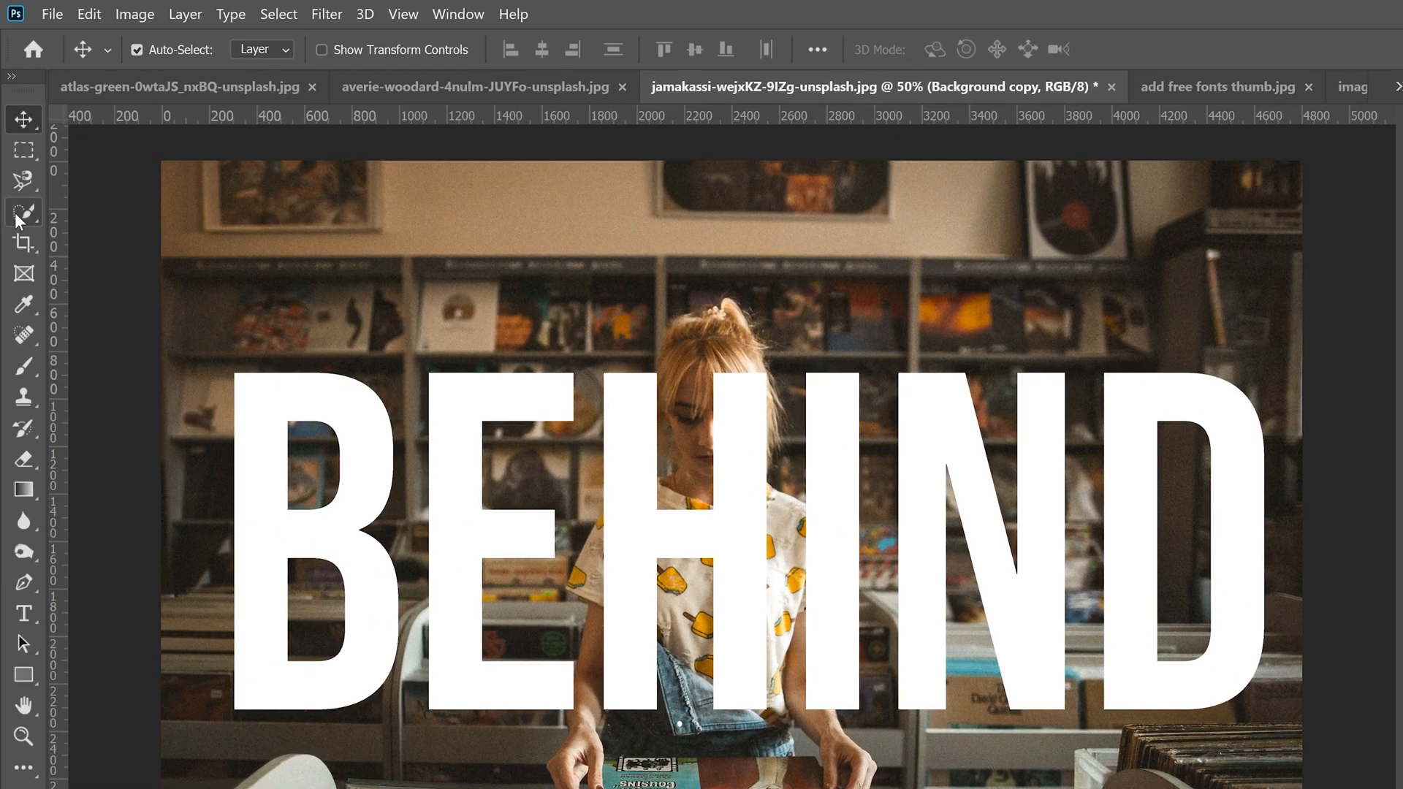
mouse_move(21, 213)
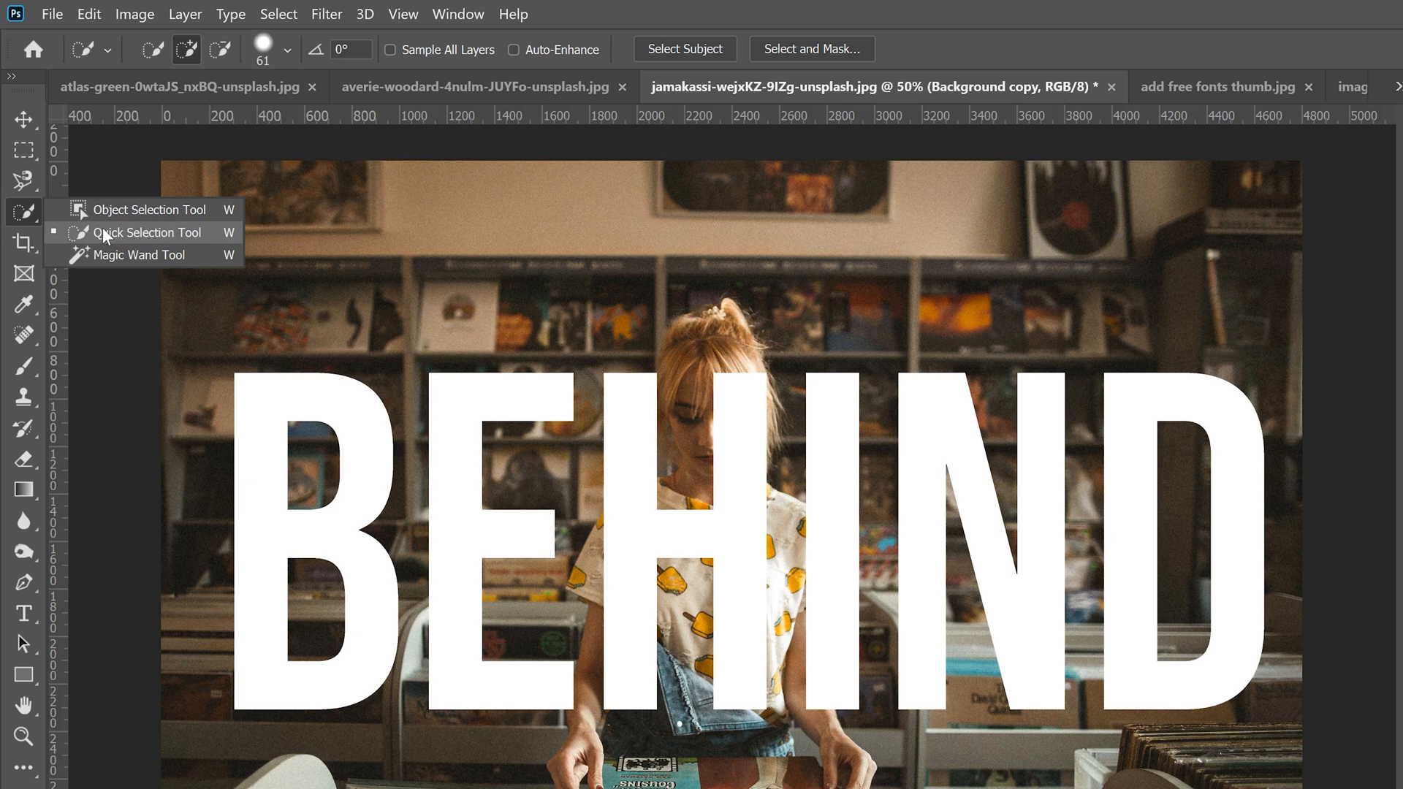
With Quick Selection set to add, run Select Subject to outline the girl
left_click(148, 232)
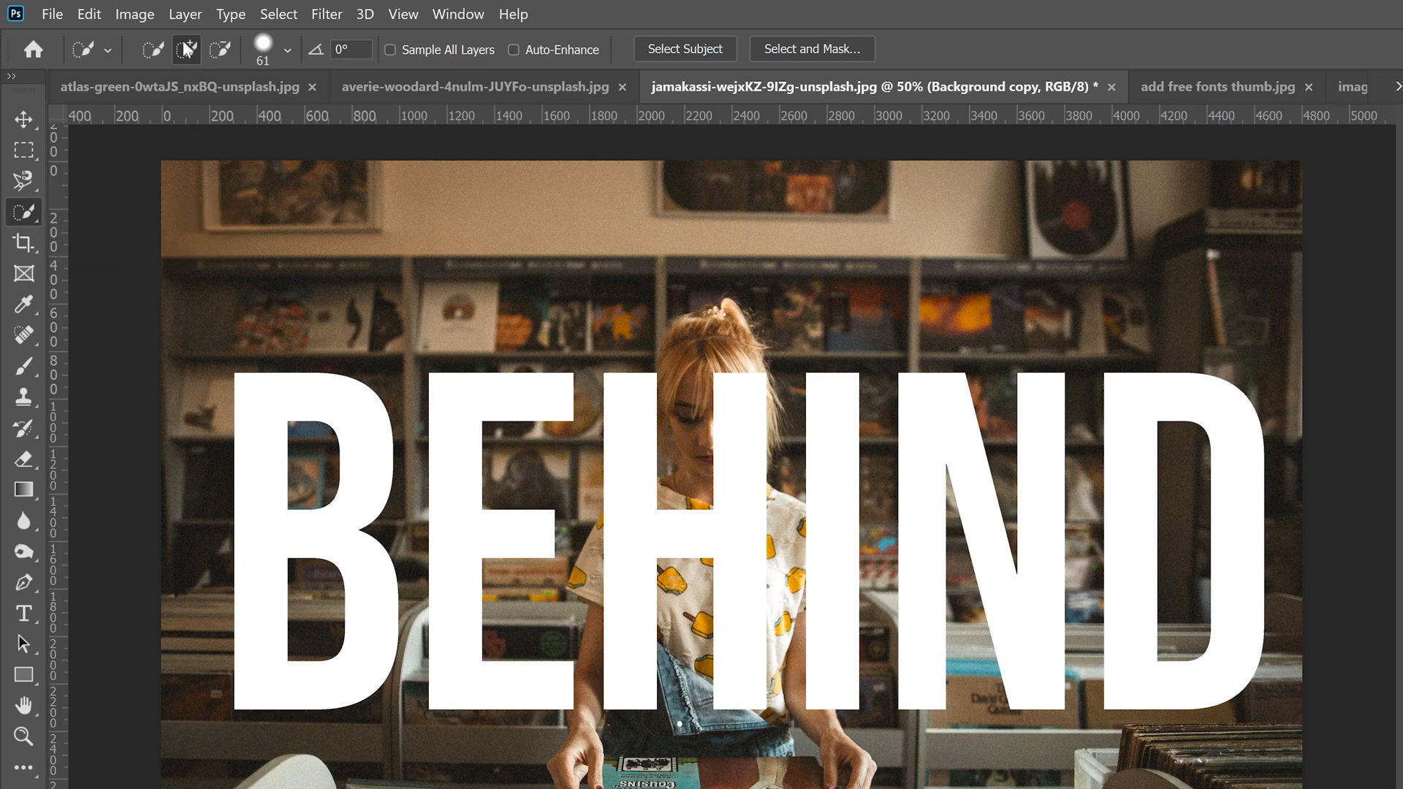
left_click(285, 50)
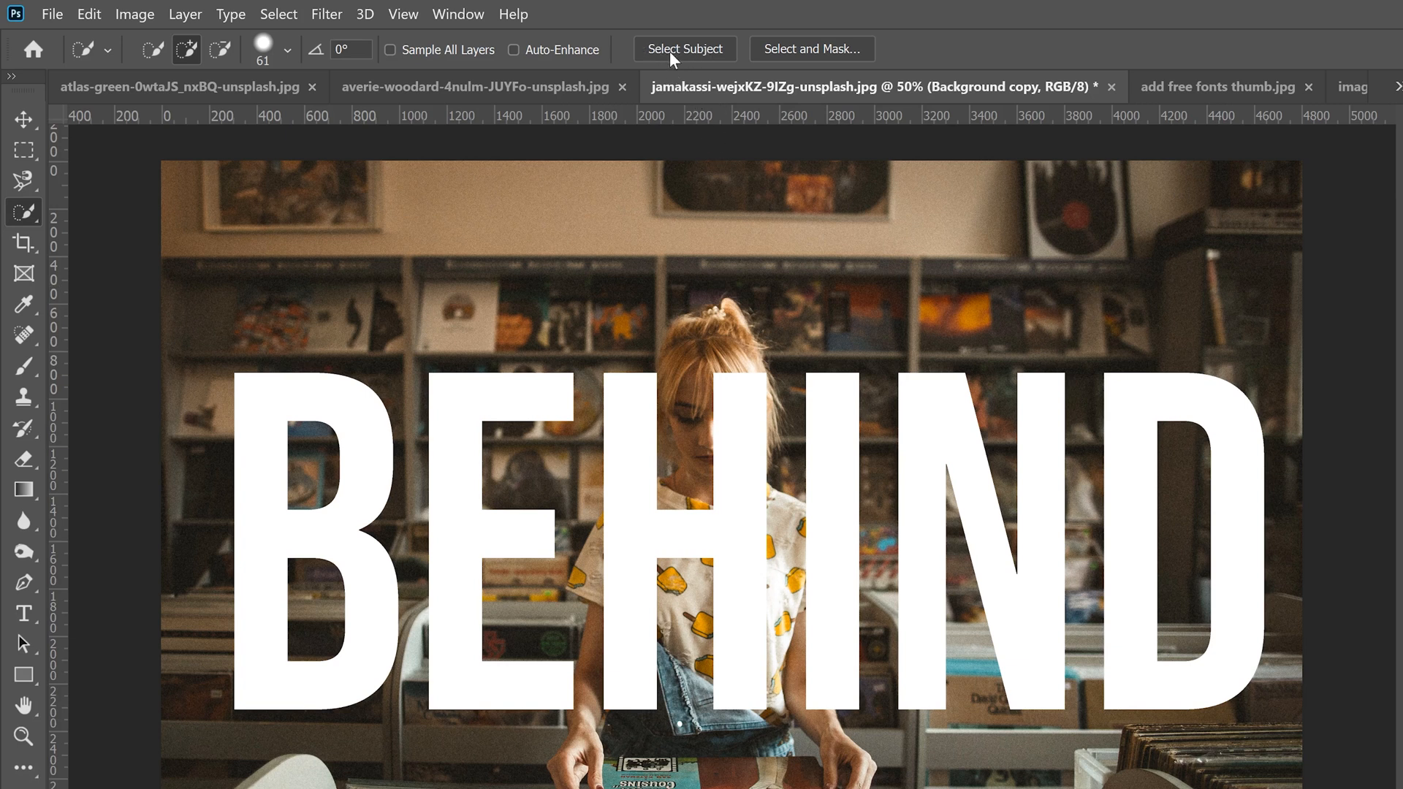
left_click(684, 49)
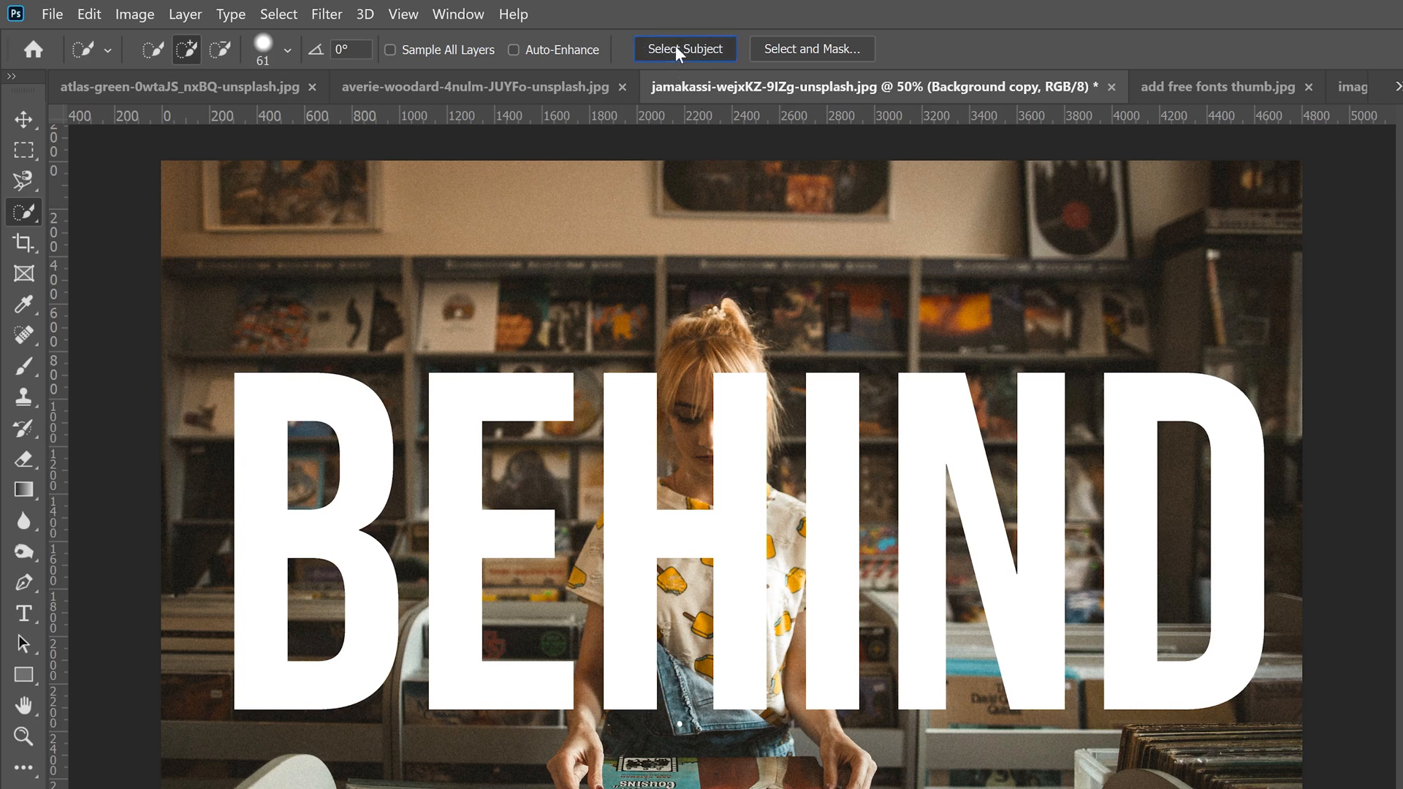
left_click(686, 48)
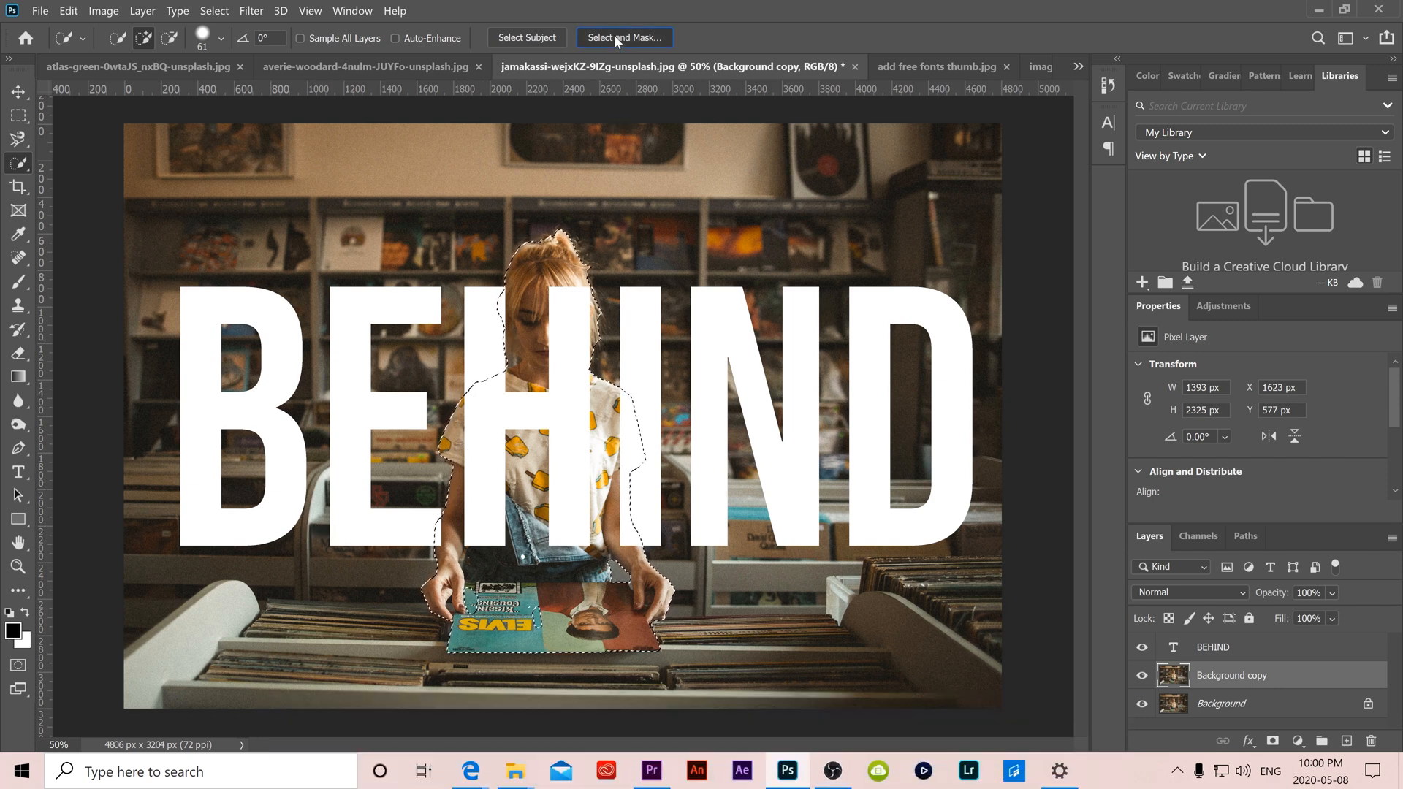
Enter Select and Mask with a 2 px edge detection radius and Smart Radius on
left_click(624, 38)
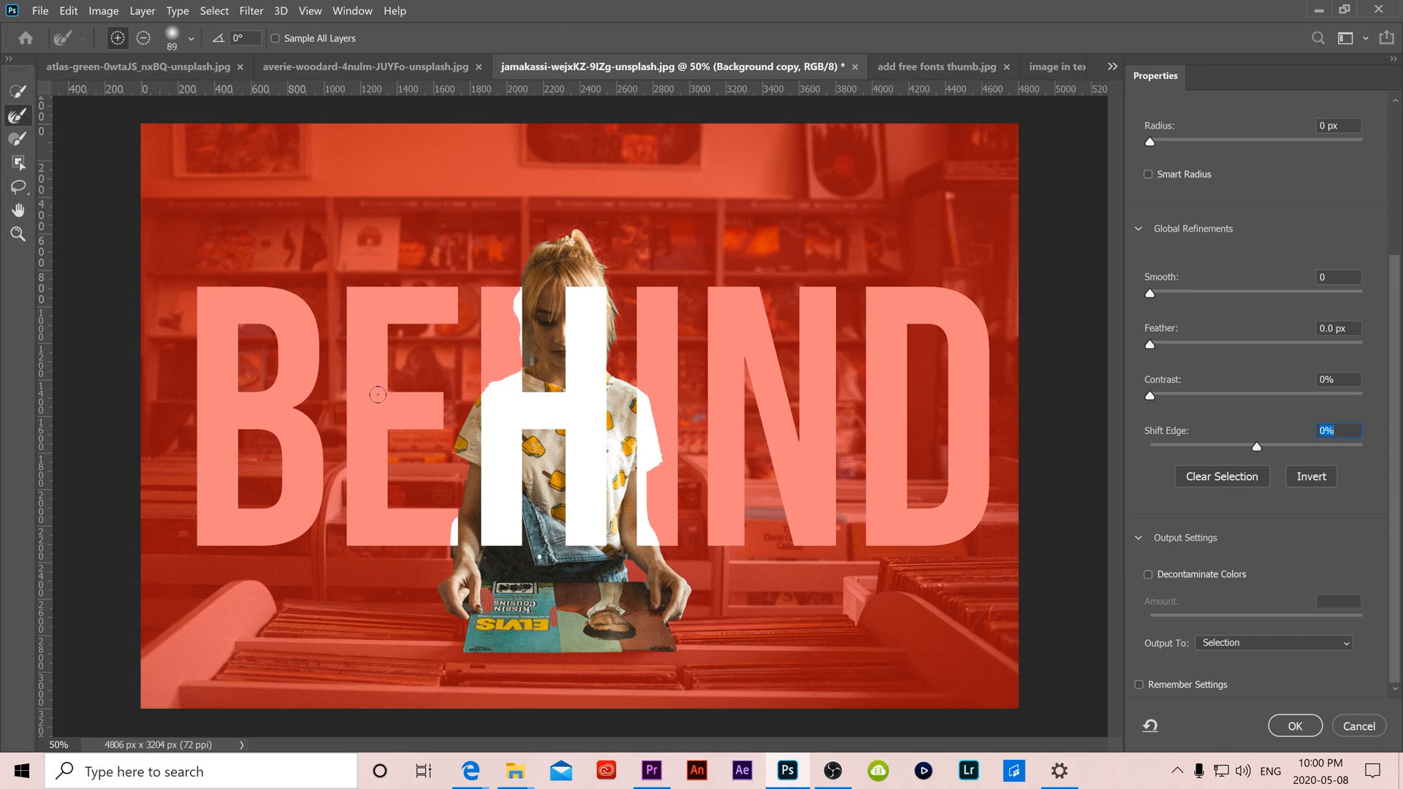
mouse_move(632, 367)
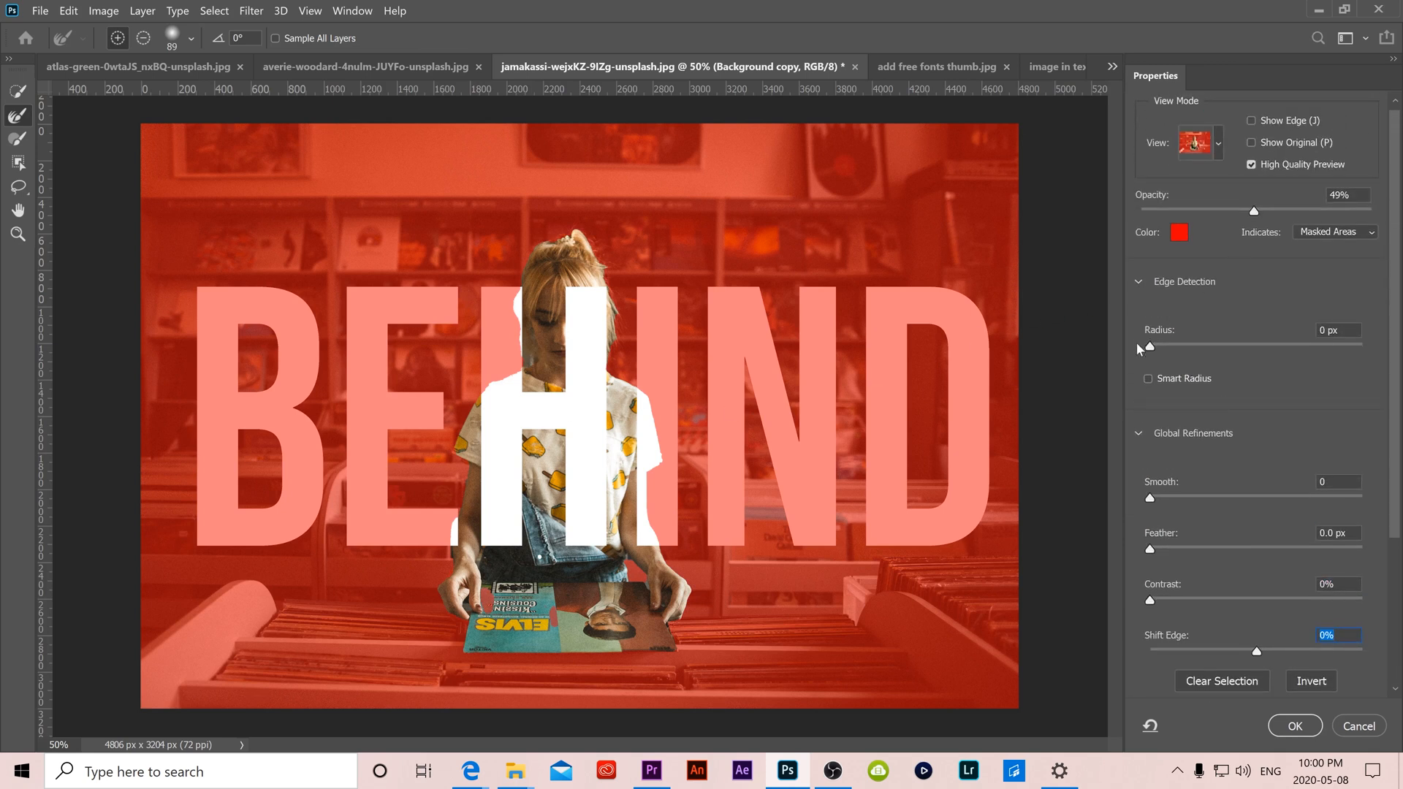
left_click_drag(1150, 347, 1176, 347)
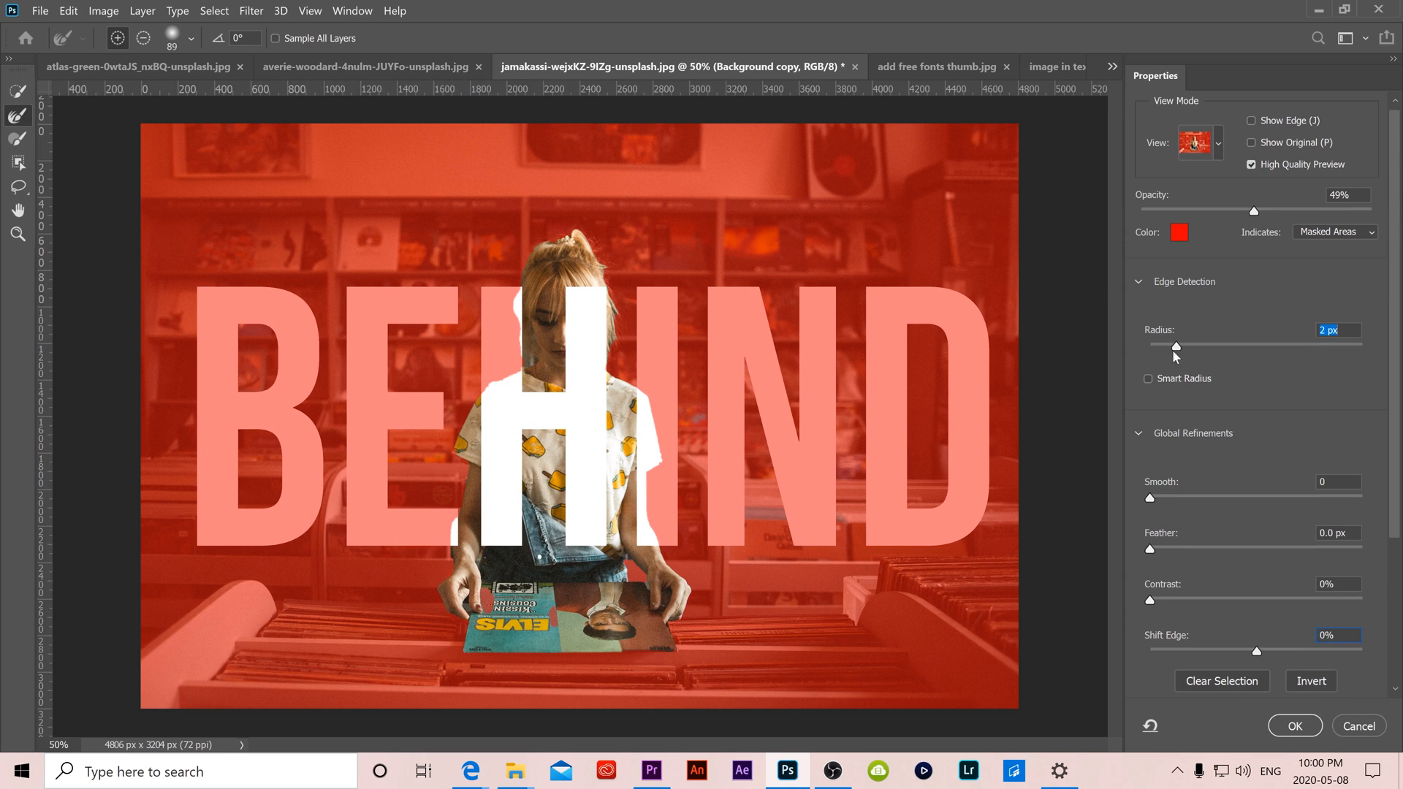
left_click(1148, 378)
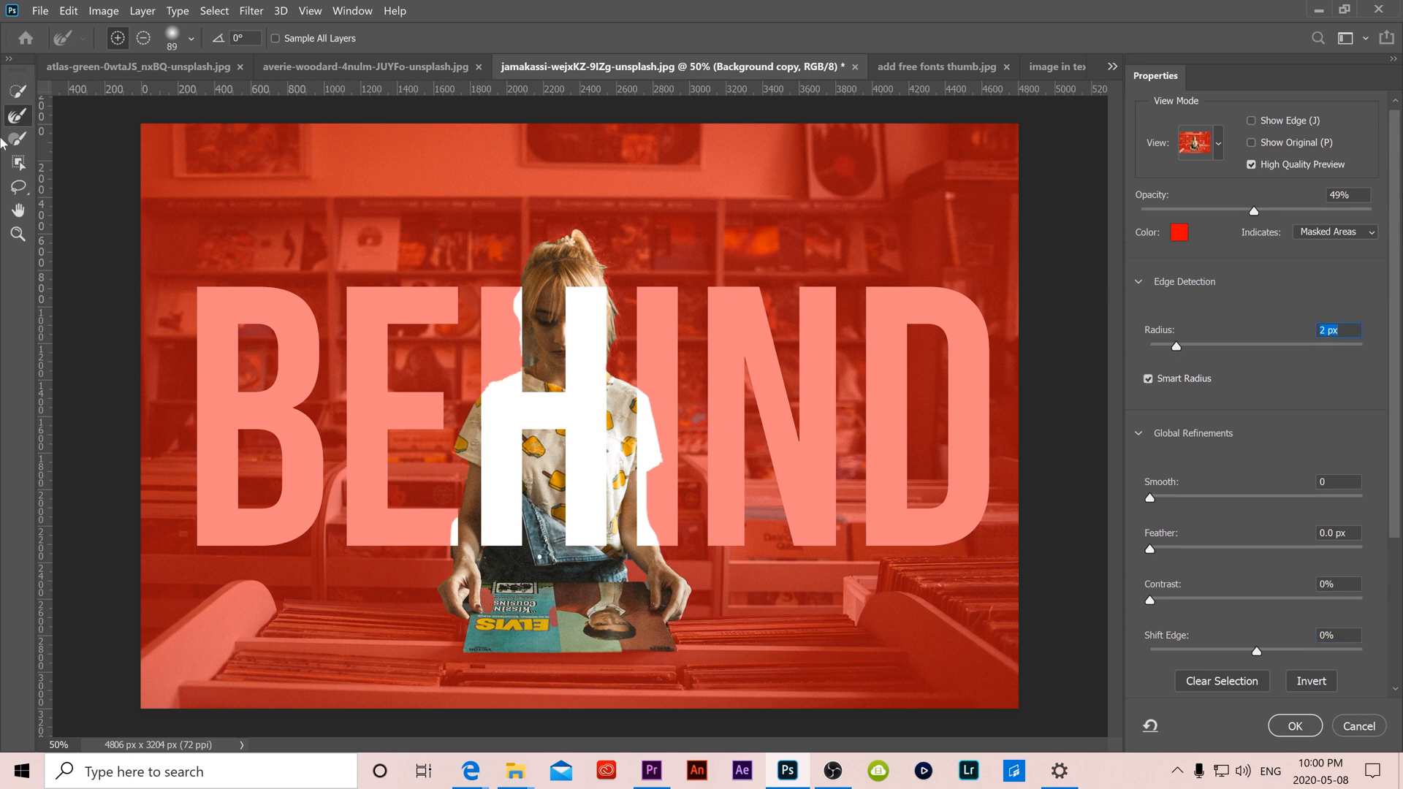
mouse_move(20, 139)
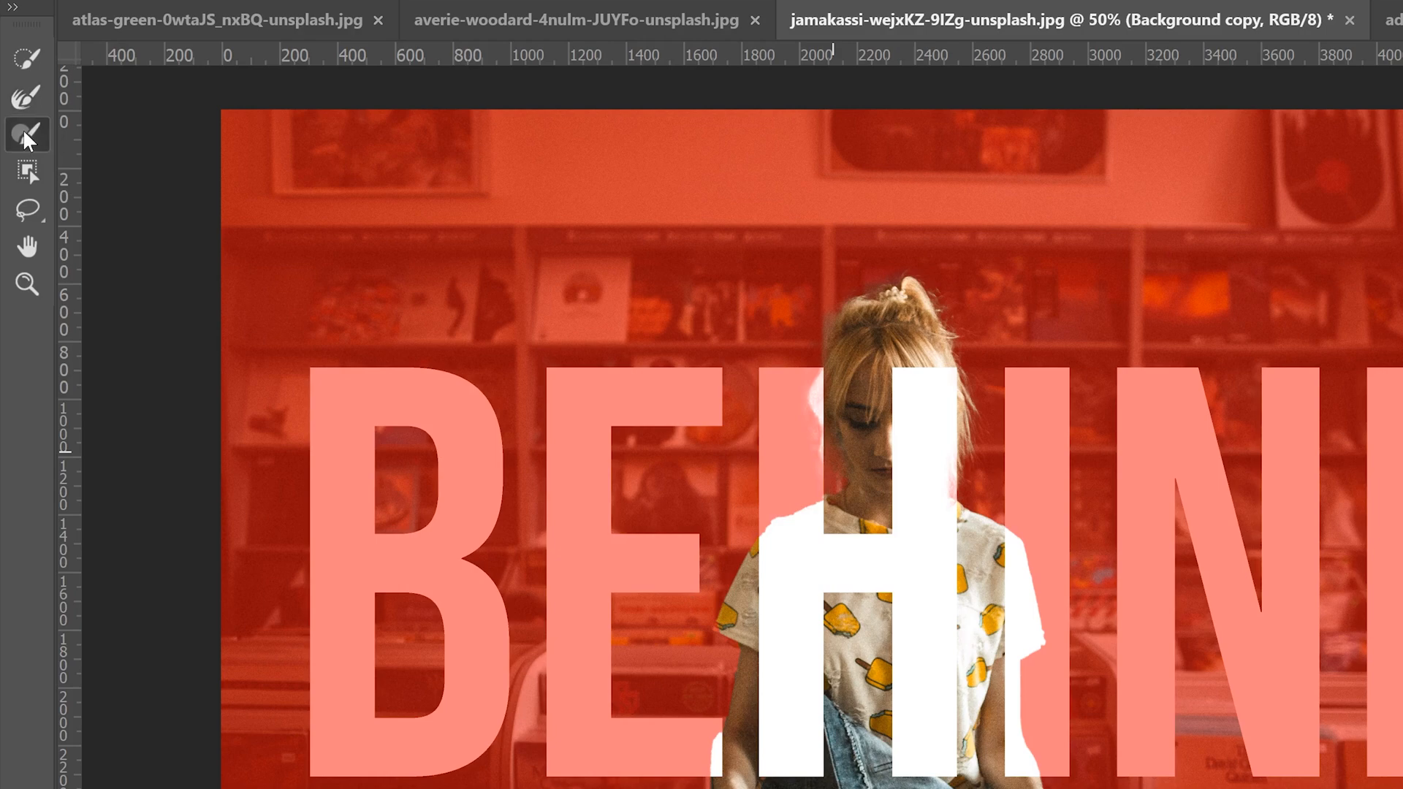
Paint with the Refine Edge Brush along the girl's hair to clean up the selection
left_click(22, 133)
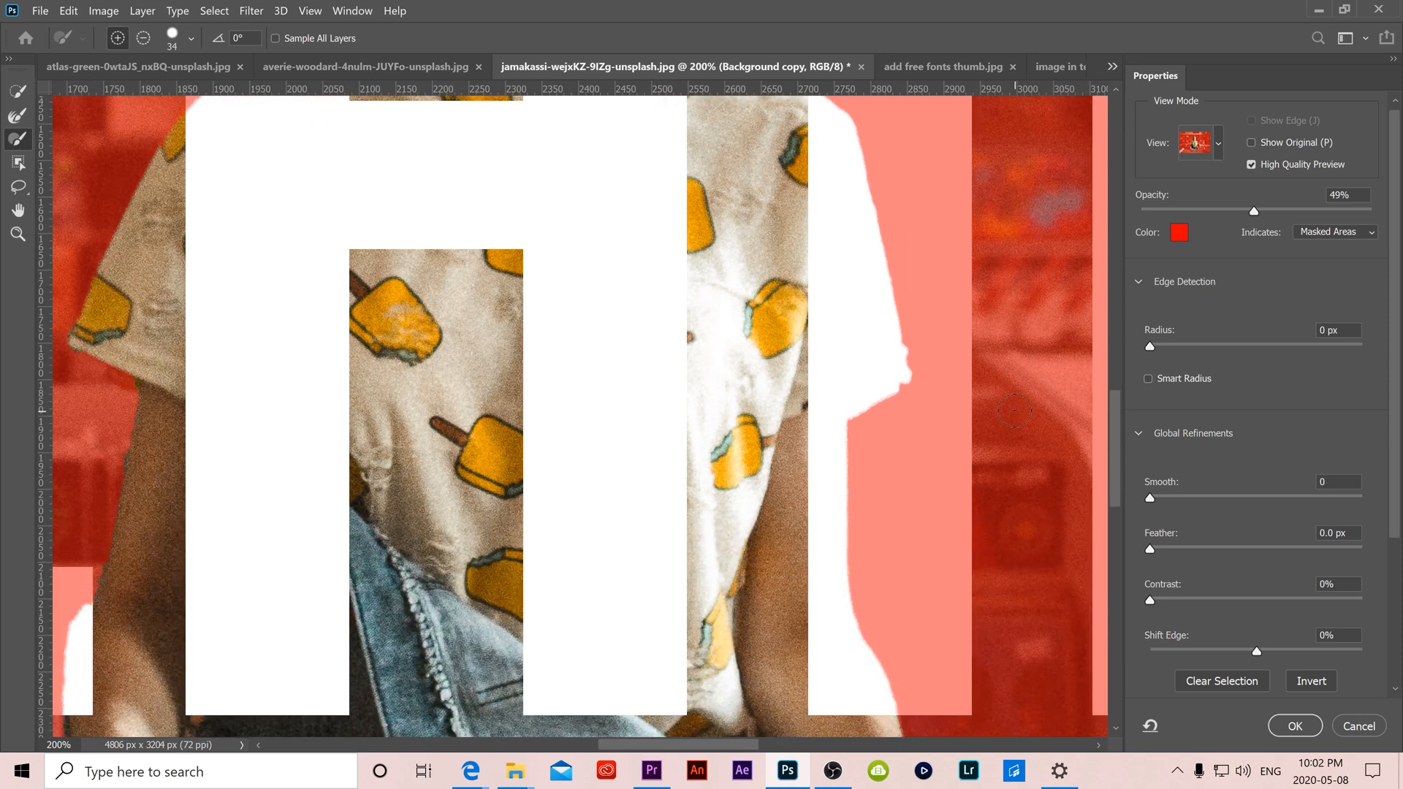
scroll("down", 3)
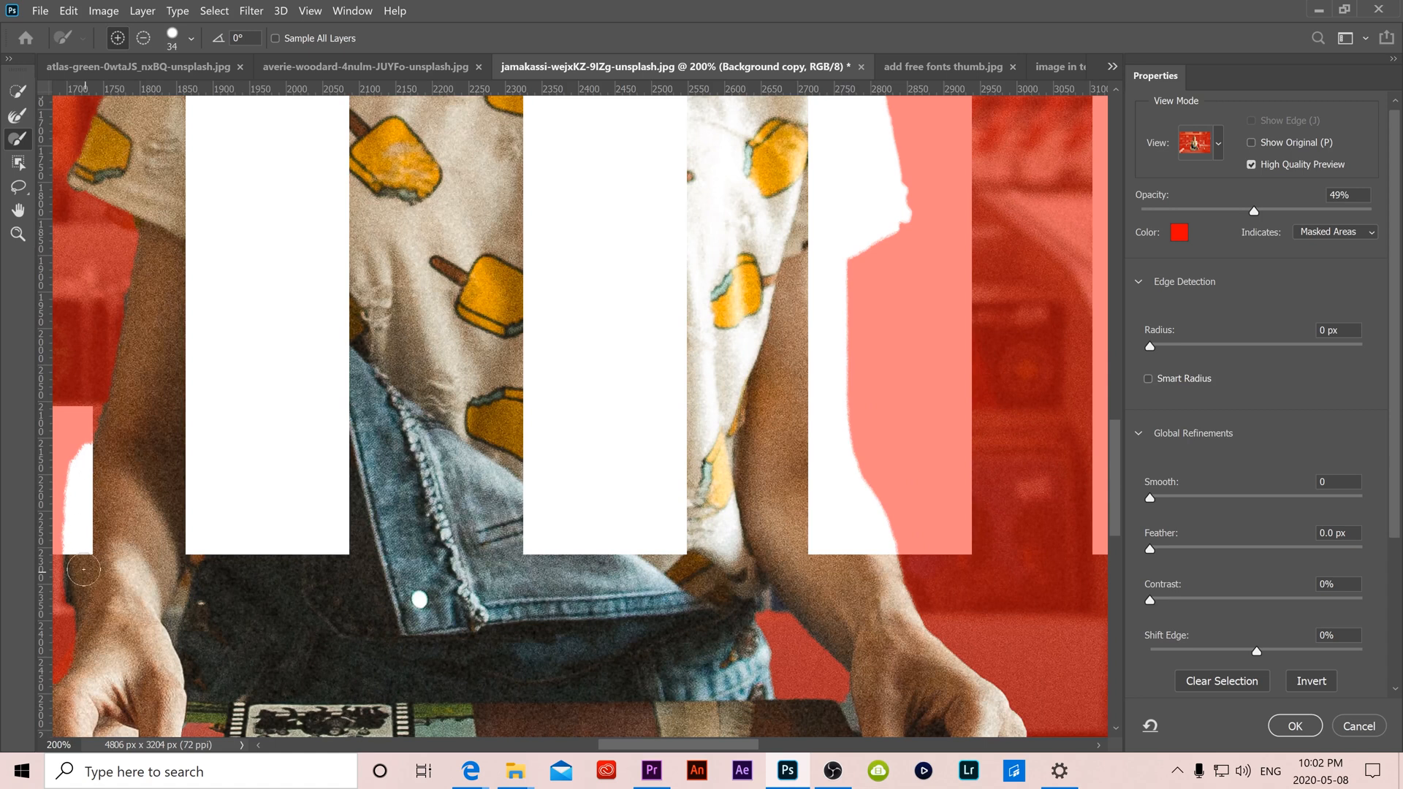
mouse_move(102, 445)
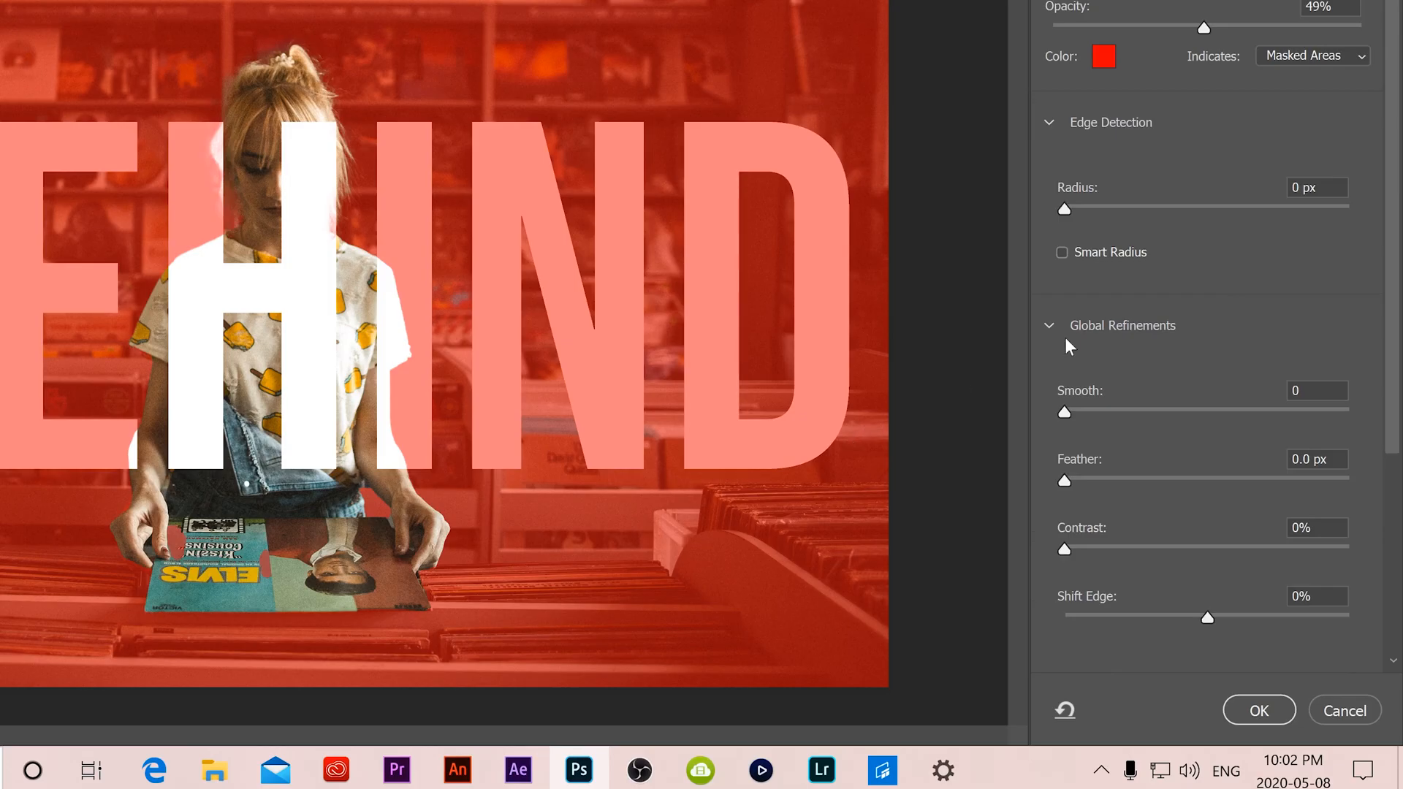
Set Smooth 10, Feather 1.5 px, Shift Edge -18% and output the selection as a layer mask
scroll("down", 3)
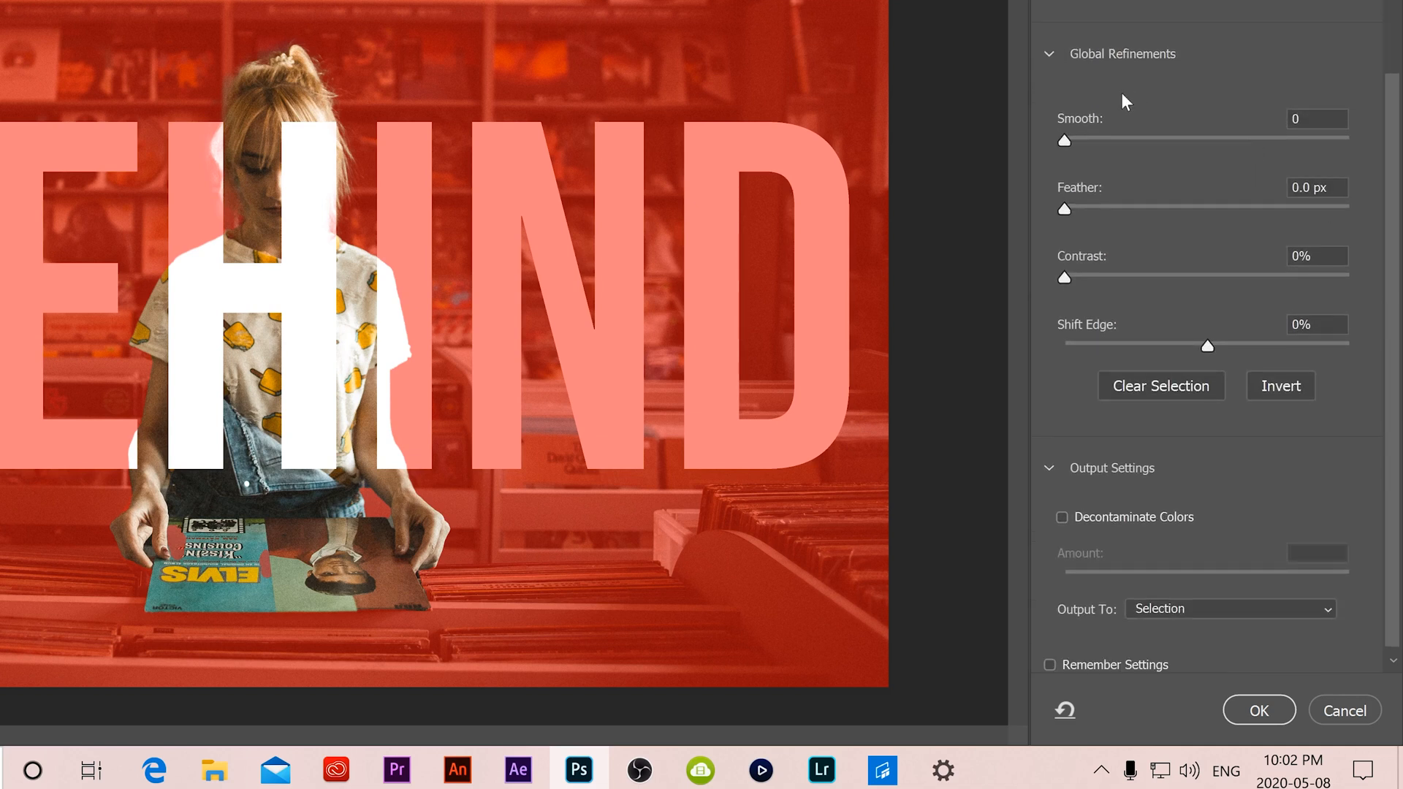
left_click_drag(1038, 140, 1087, 140)
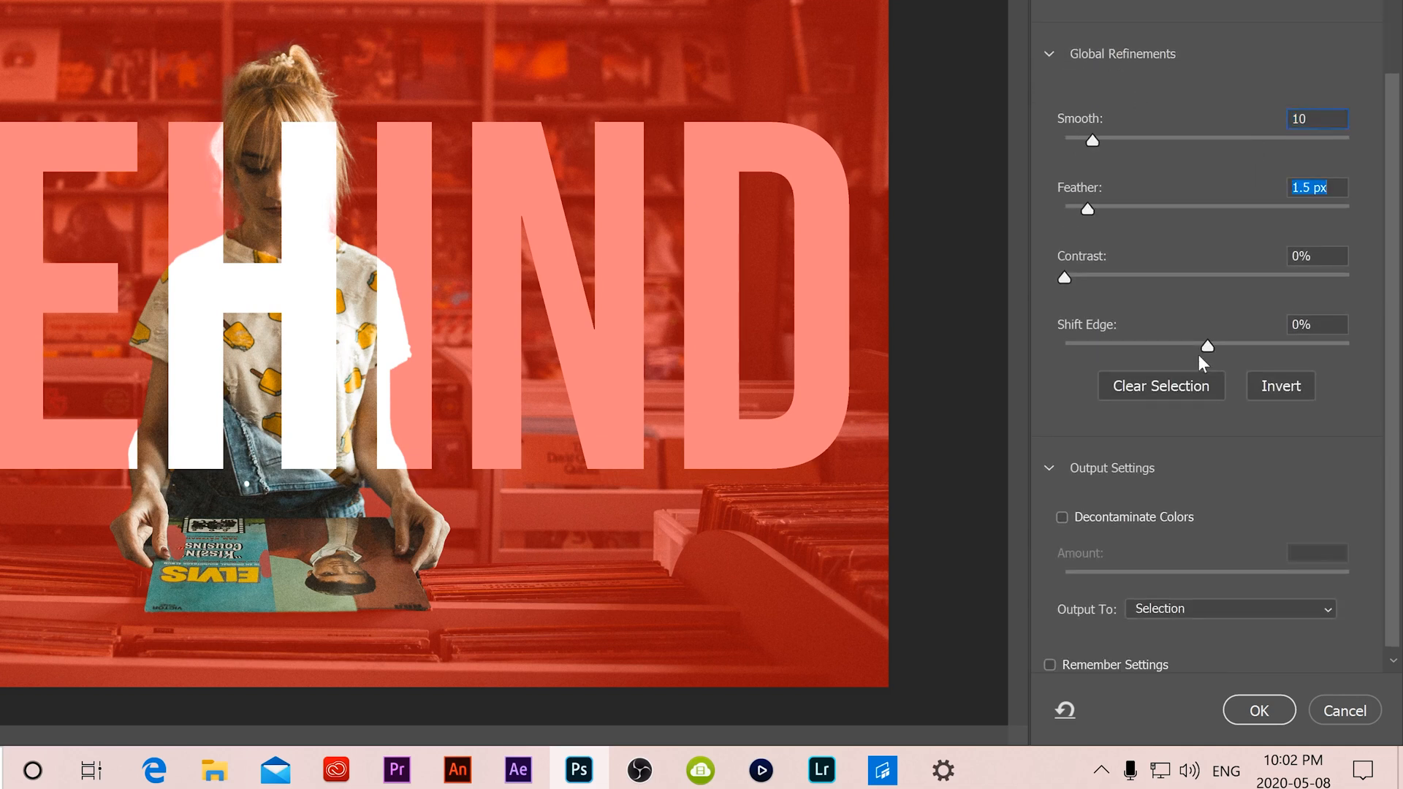
left_click_drag(1207, 345, 1181, 346)
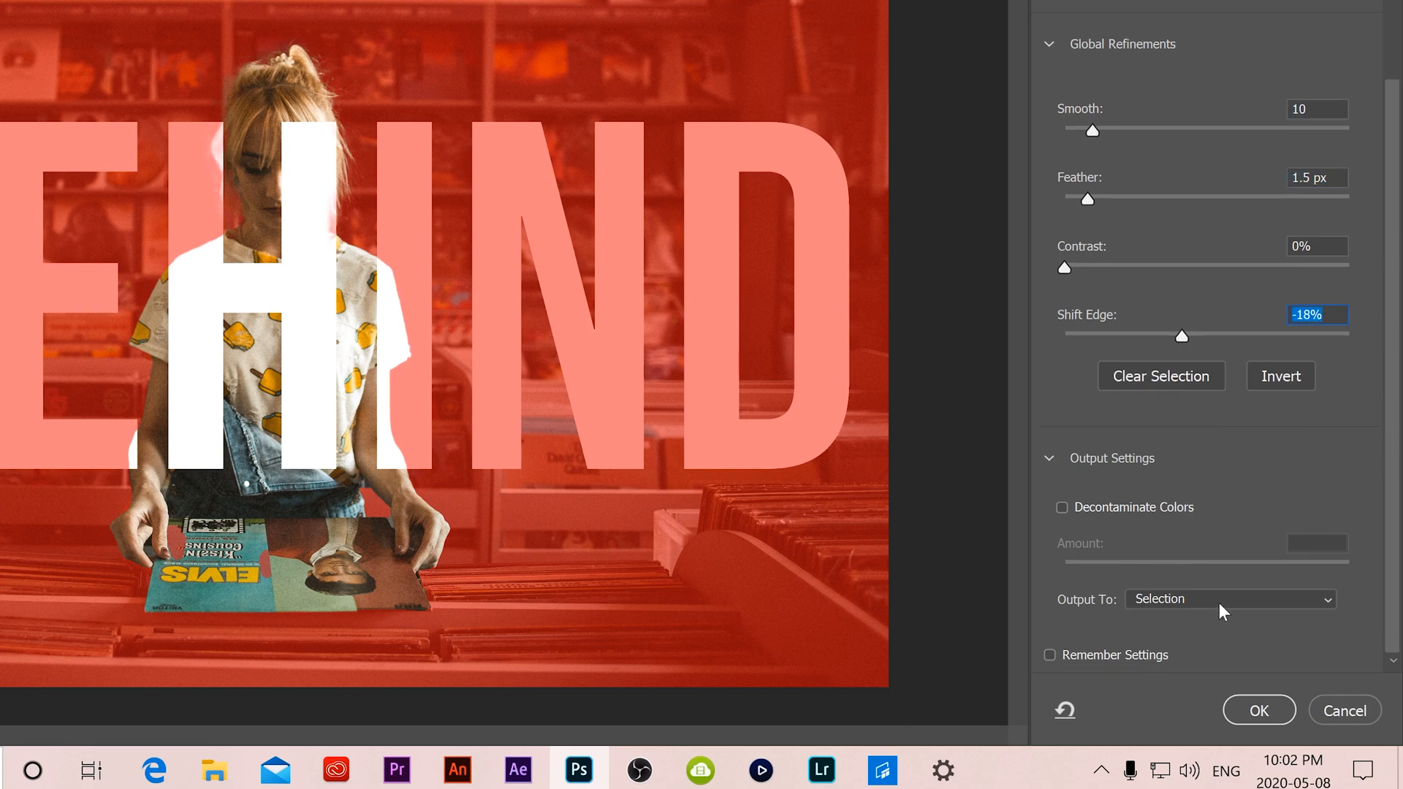
left_click(1230, 599)
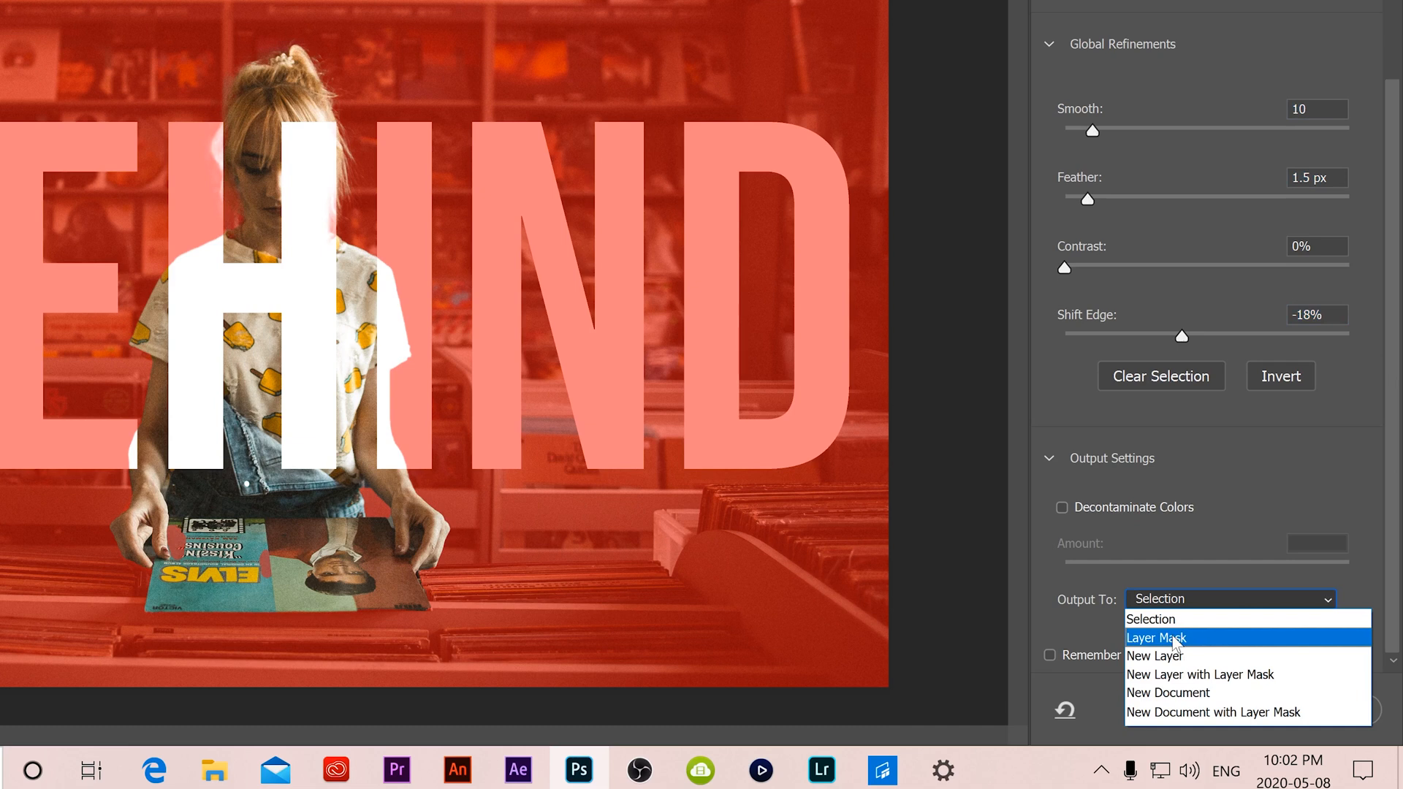
left_click(1156, 638)
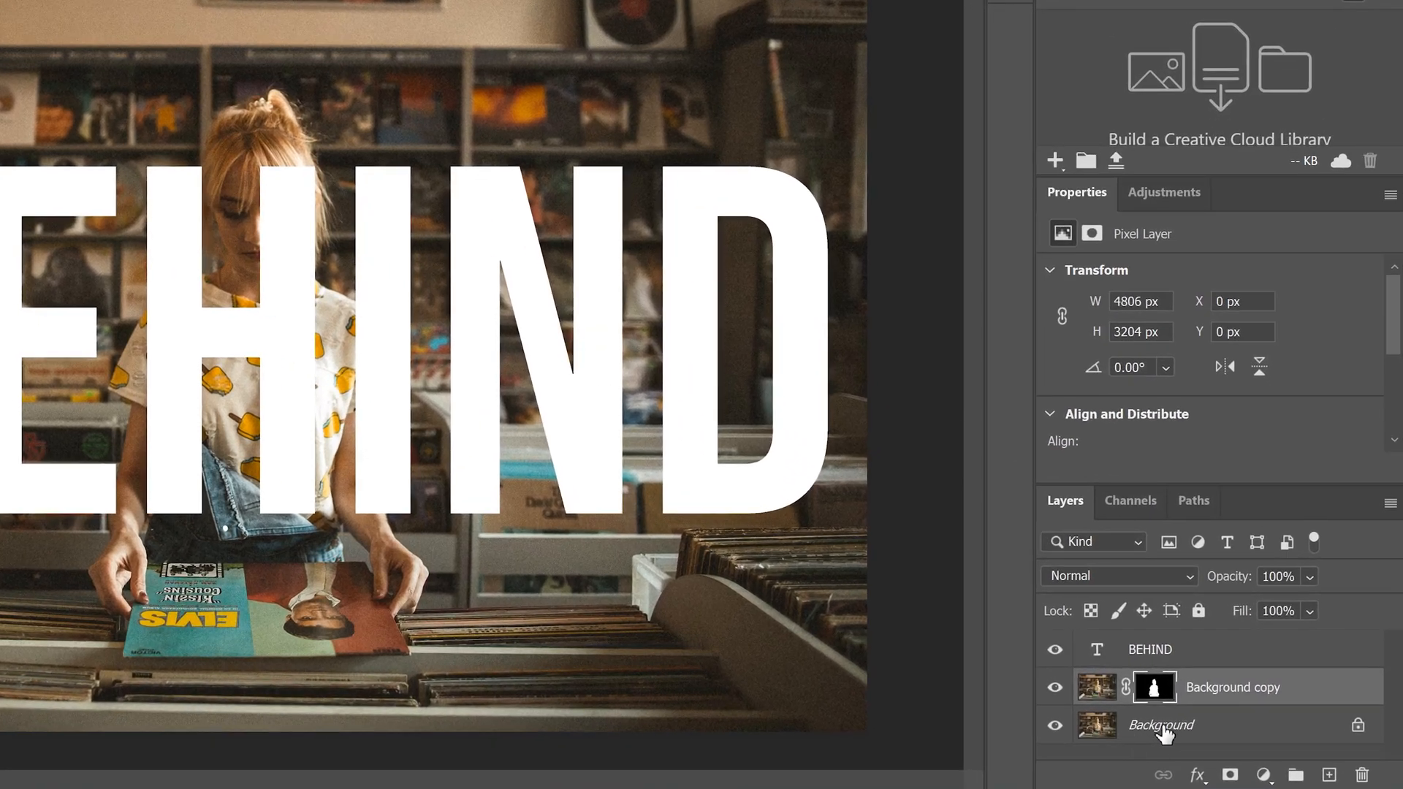
Hide the original Background to preview the cutout above BEHIND, then show it again
left_click(1054, 724)
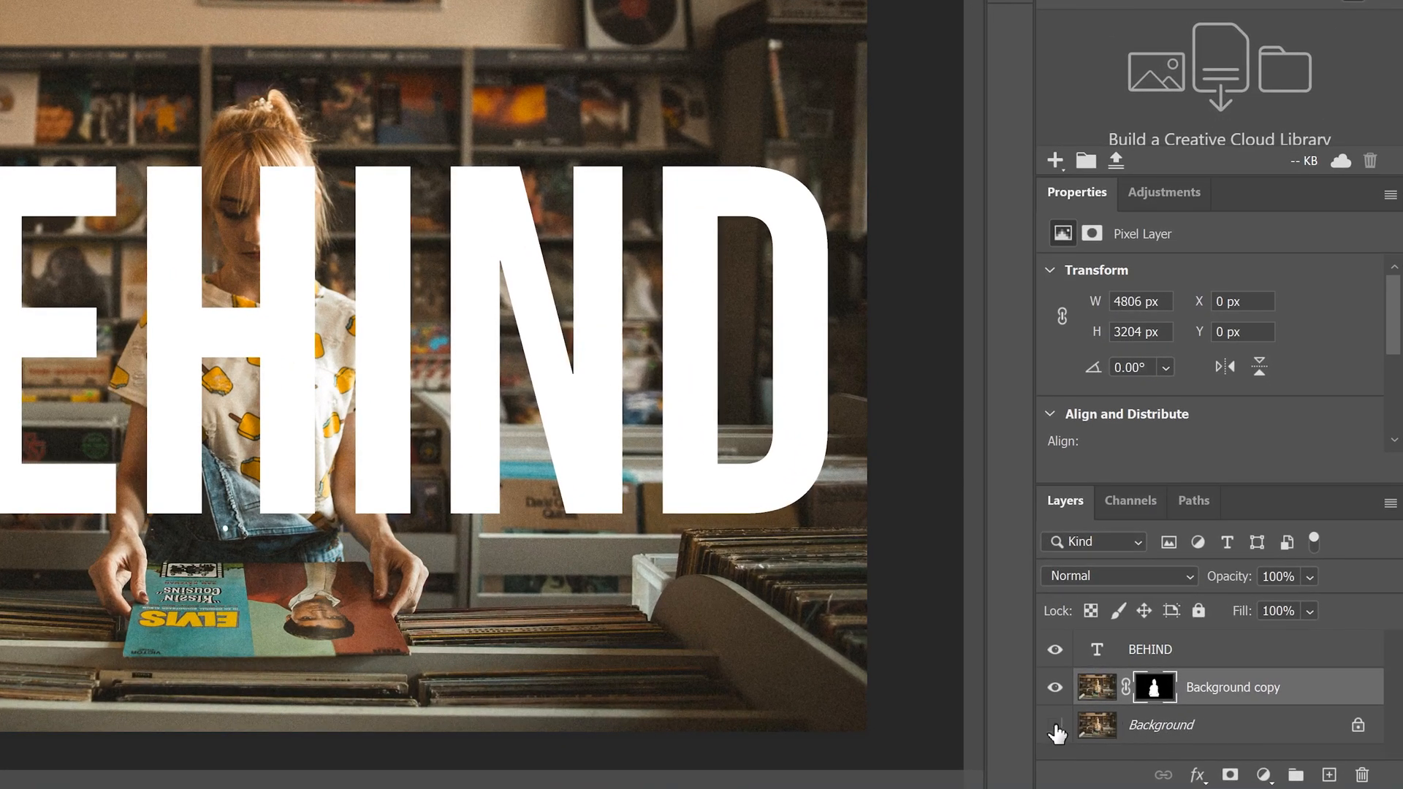
left_click(1054, 724)
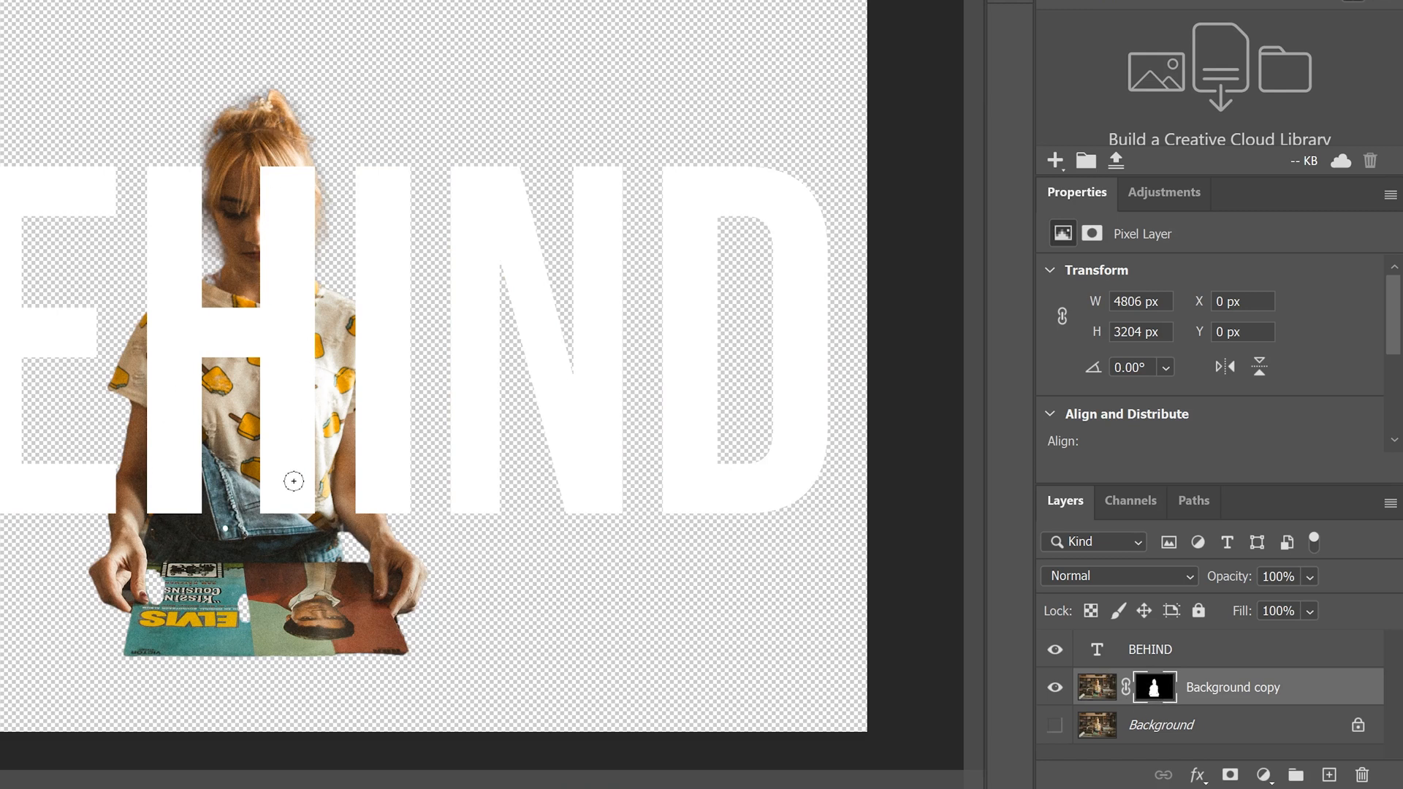
mouse_move(691, 682)
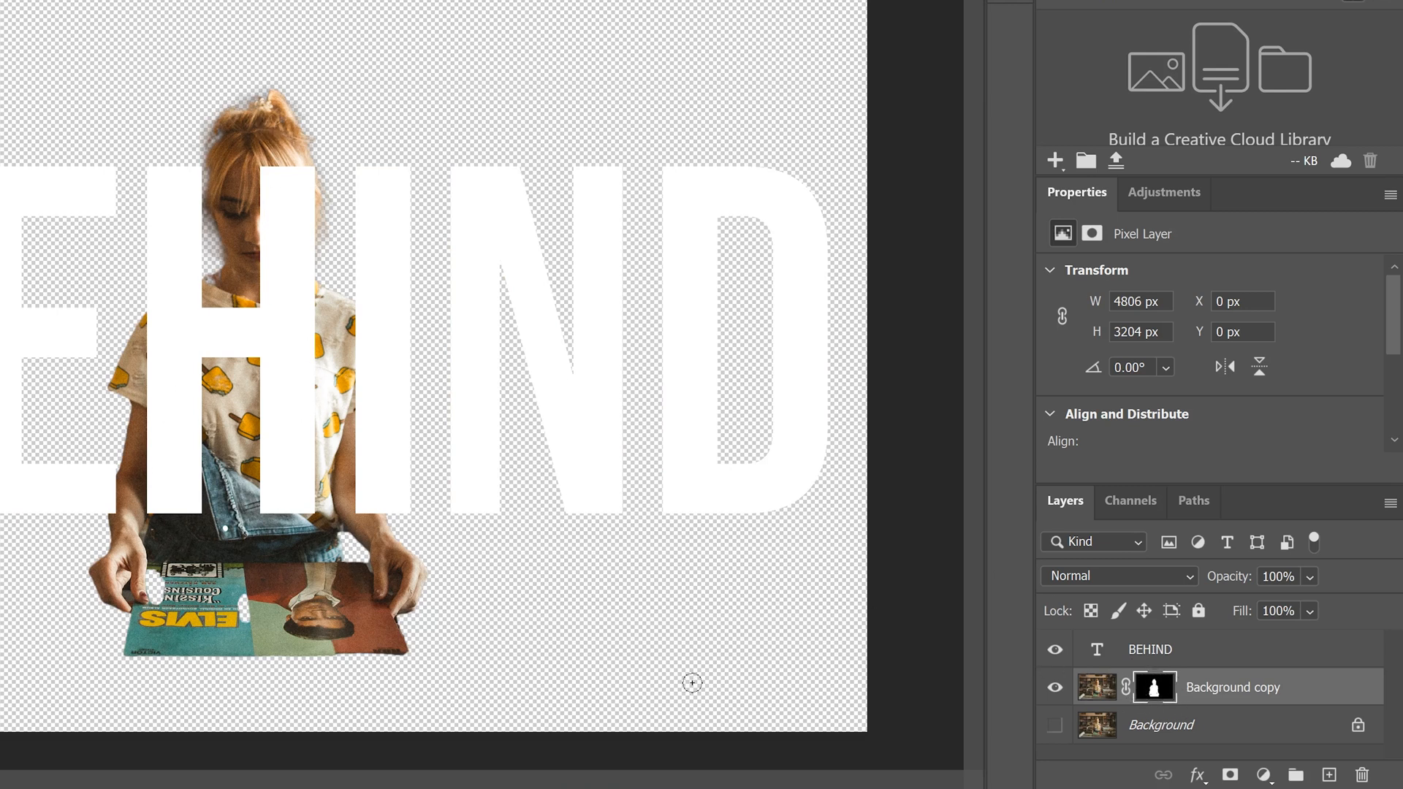
mouse_move(1156, 688)
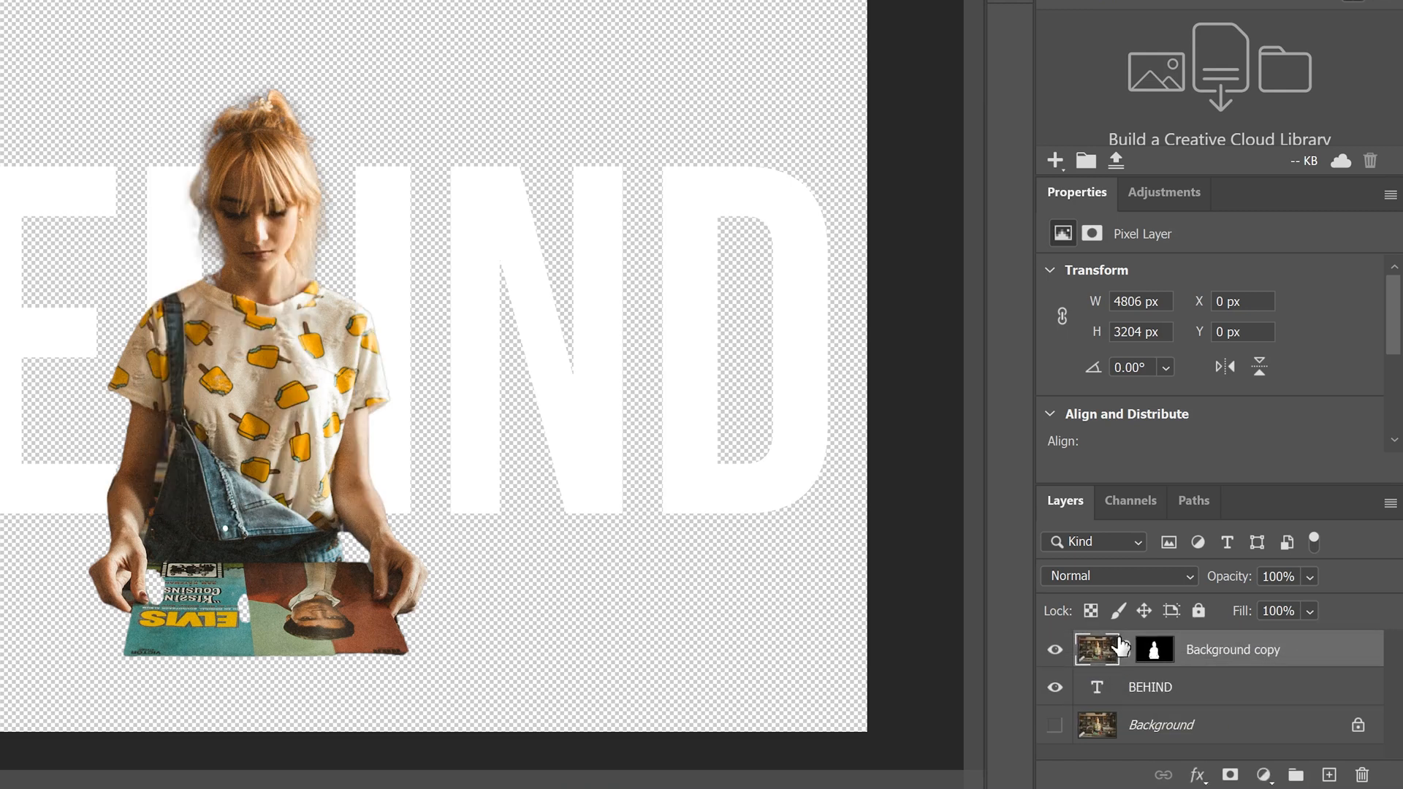
left_click(1053, 725)
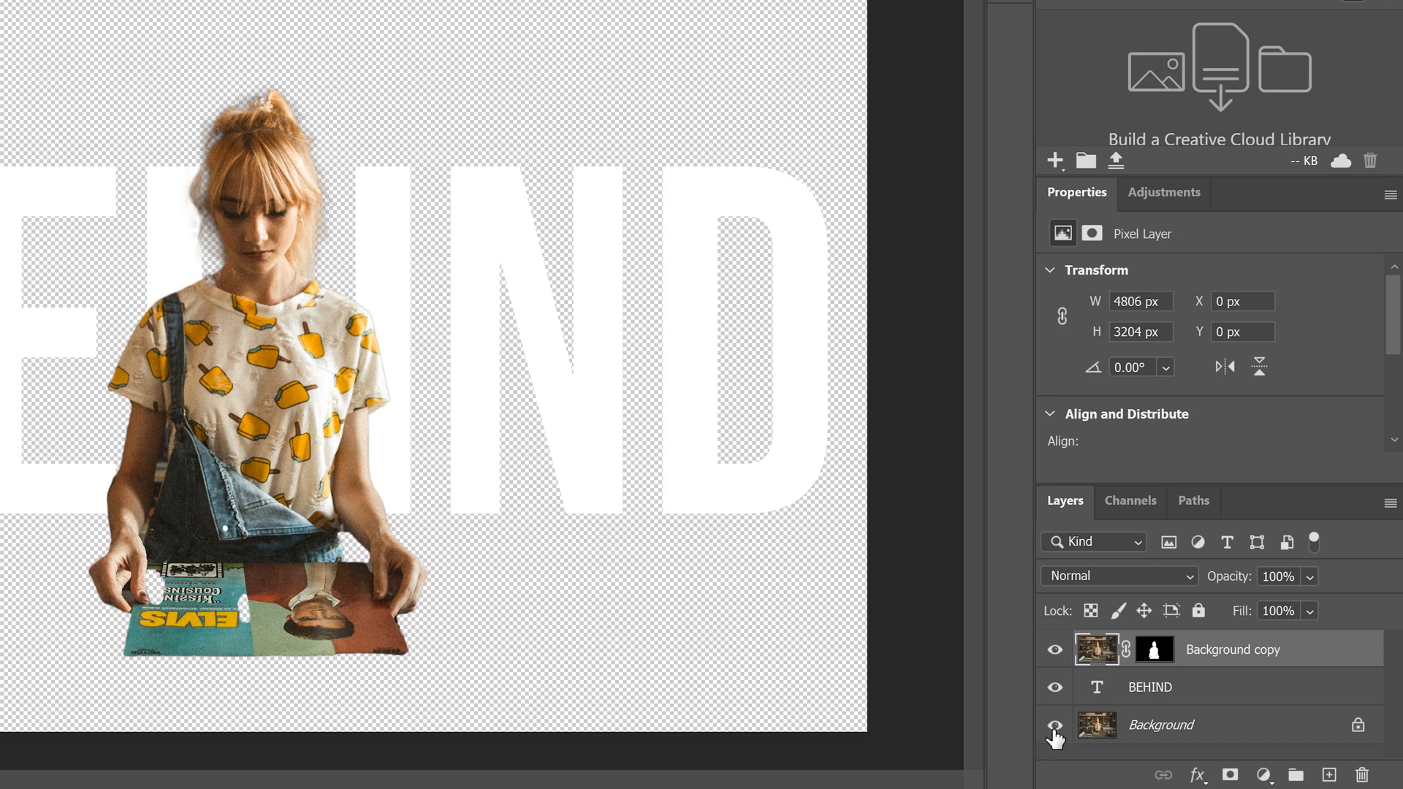
left_click(1055, 725)
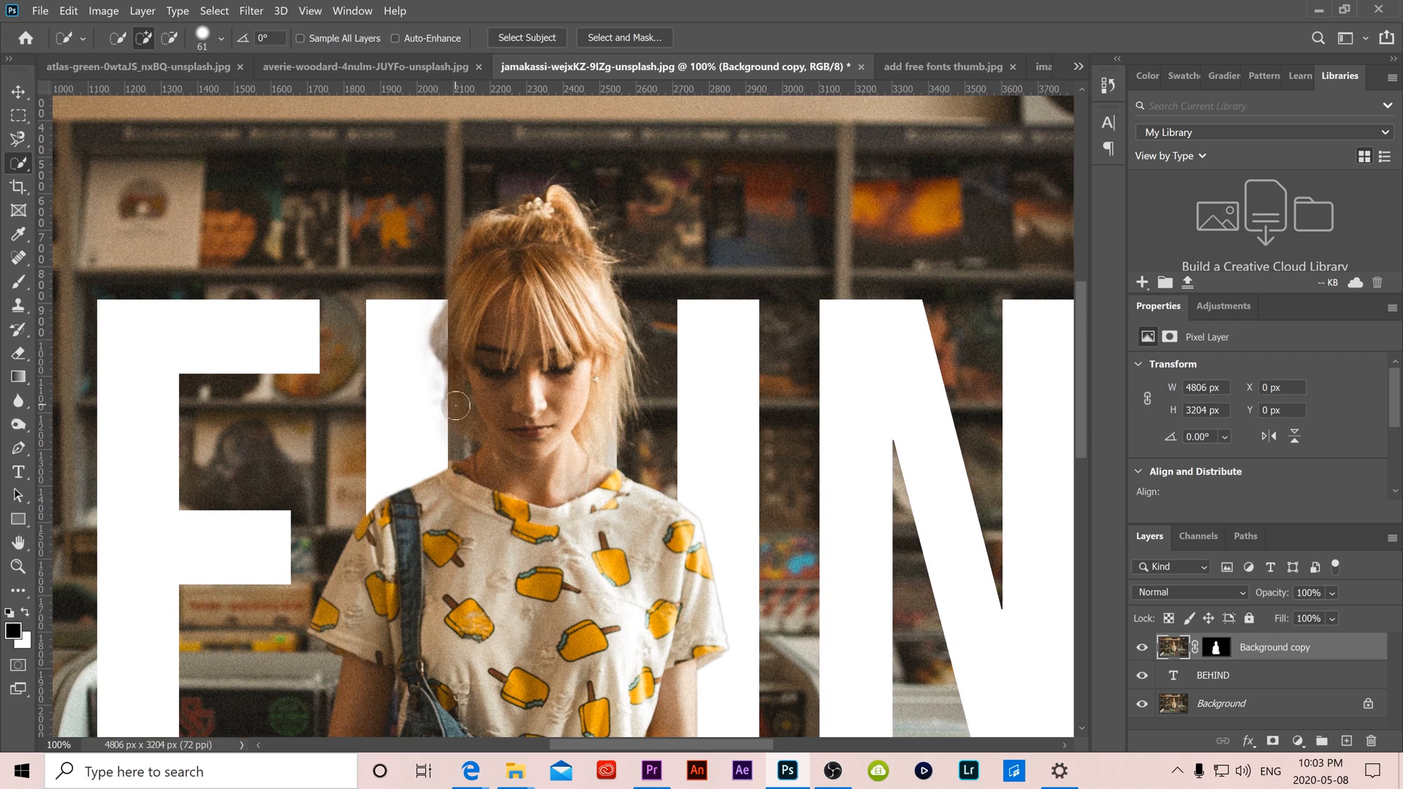
mouse_move(885, 552)
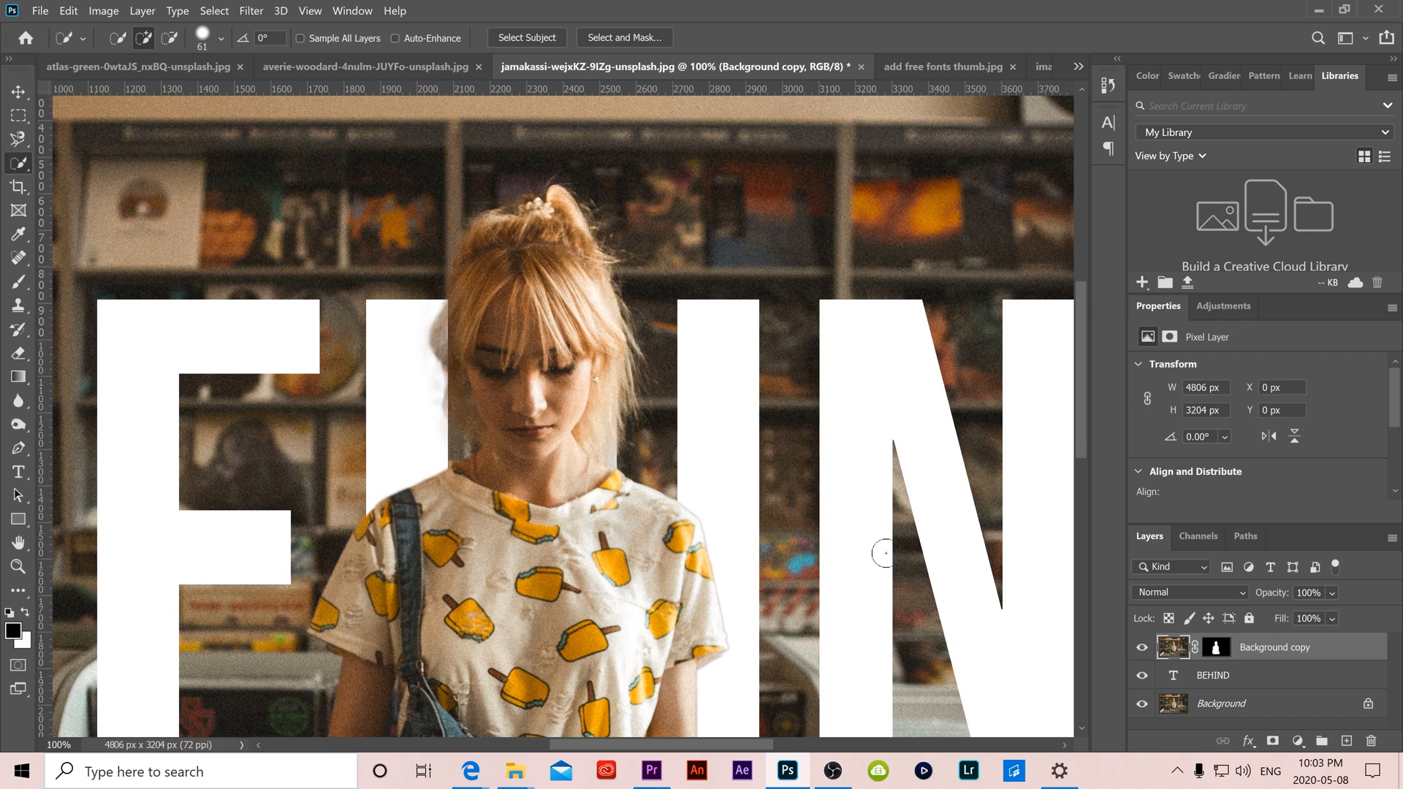
Target Background copy's mask with a 146 px, 78% hardness brush to touch up the girl's edges
left_click(1215, 646)
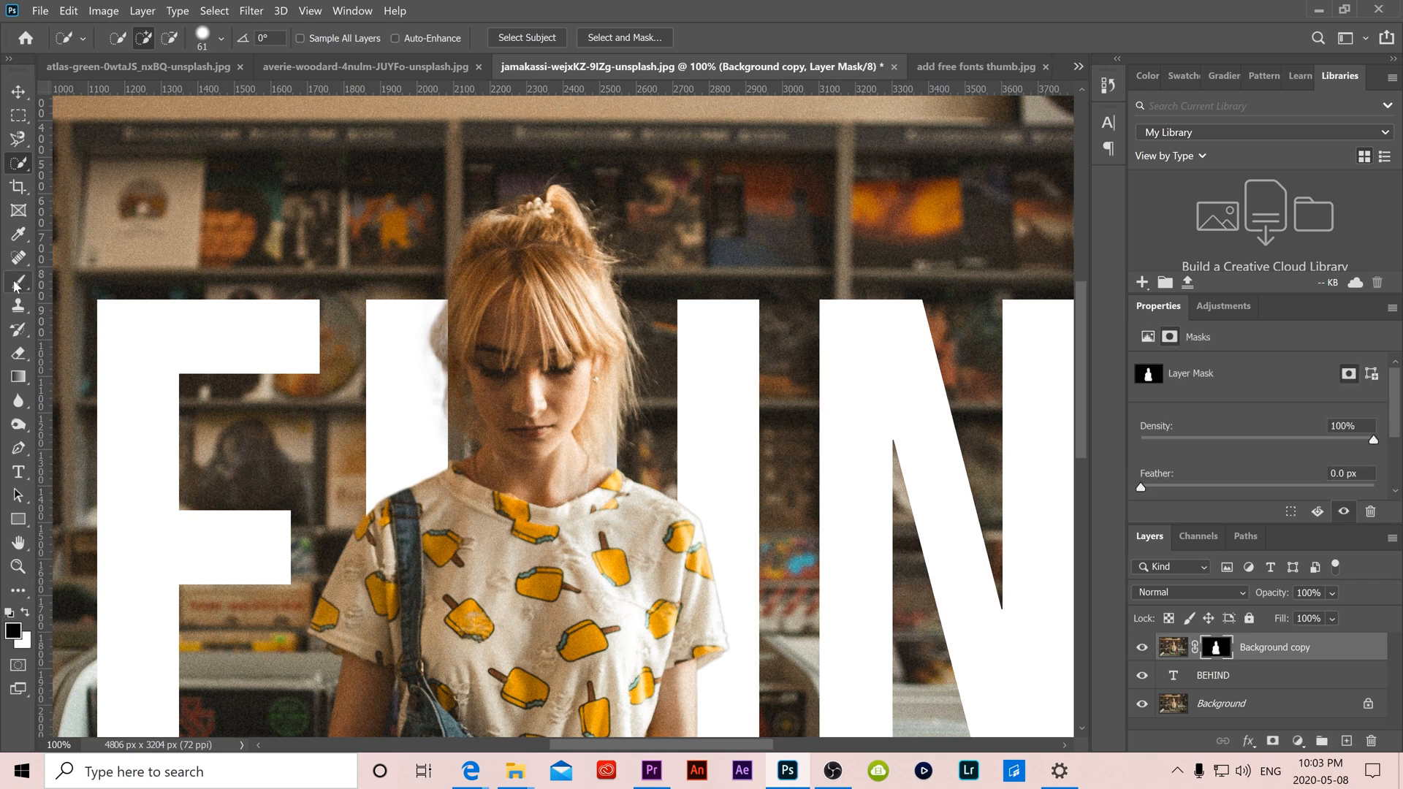
left_click(16, 281)
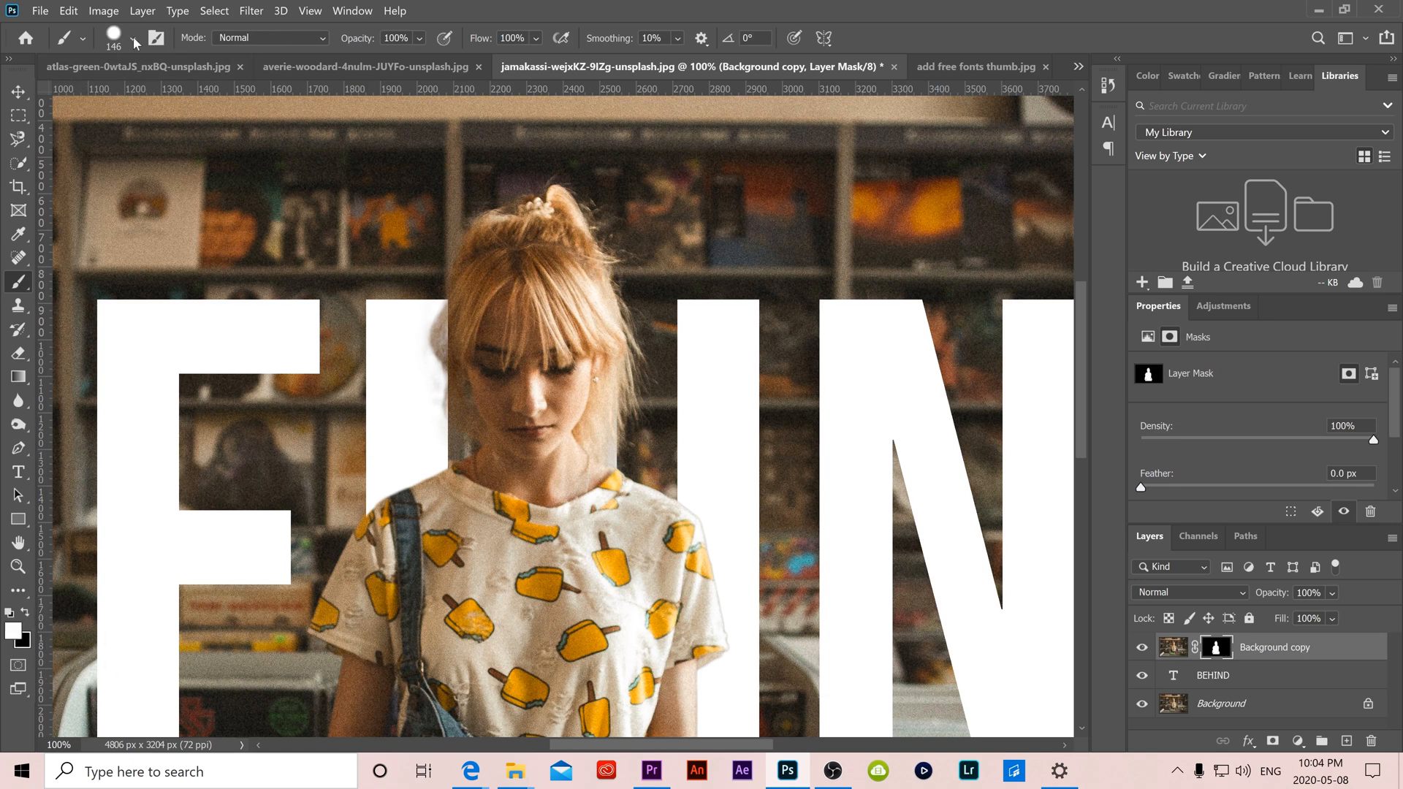
left_click(130, 38)
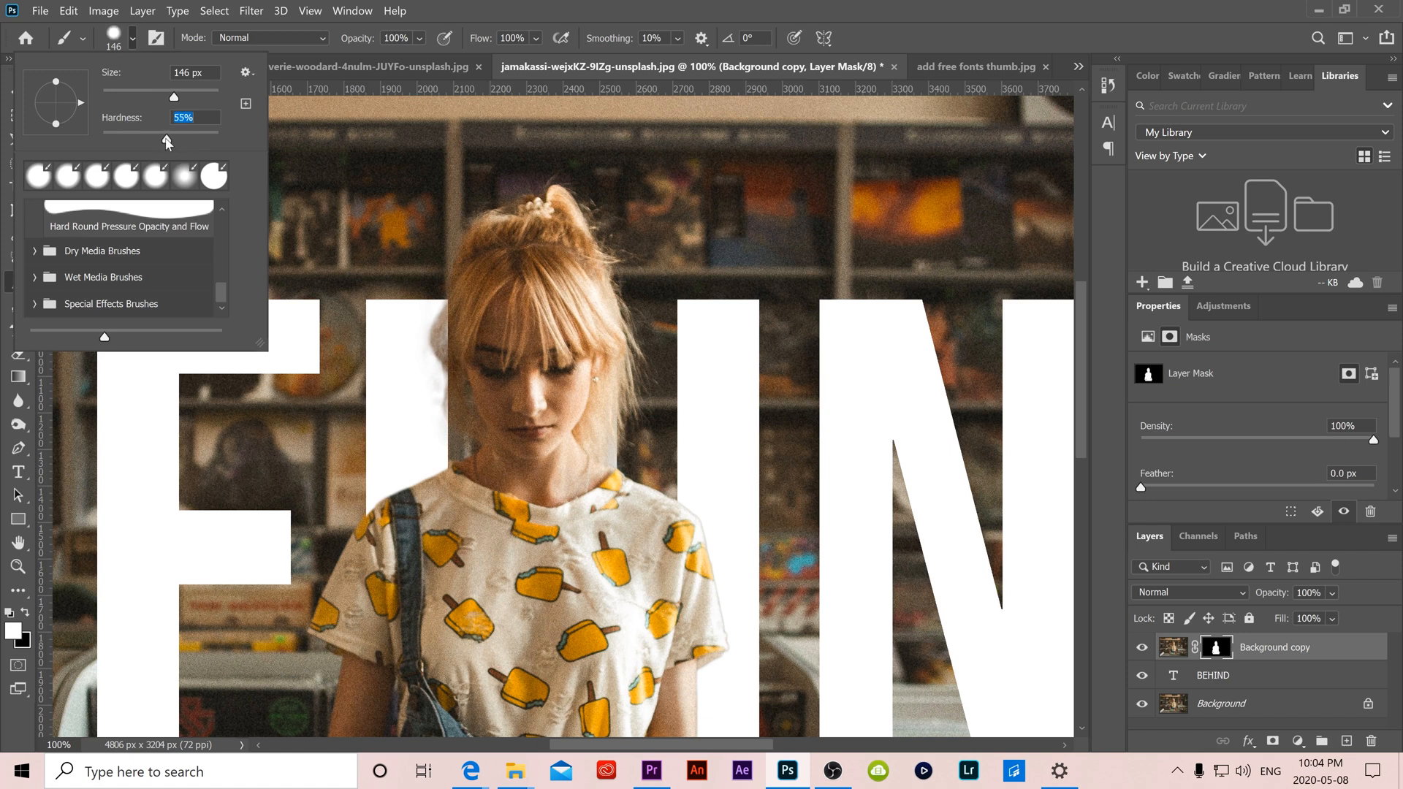
left_click_drag(166, 140, 162, 140)
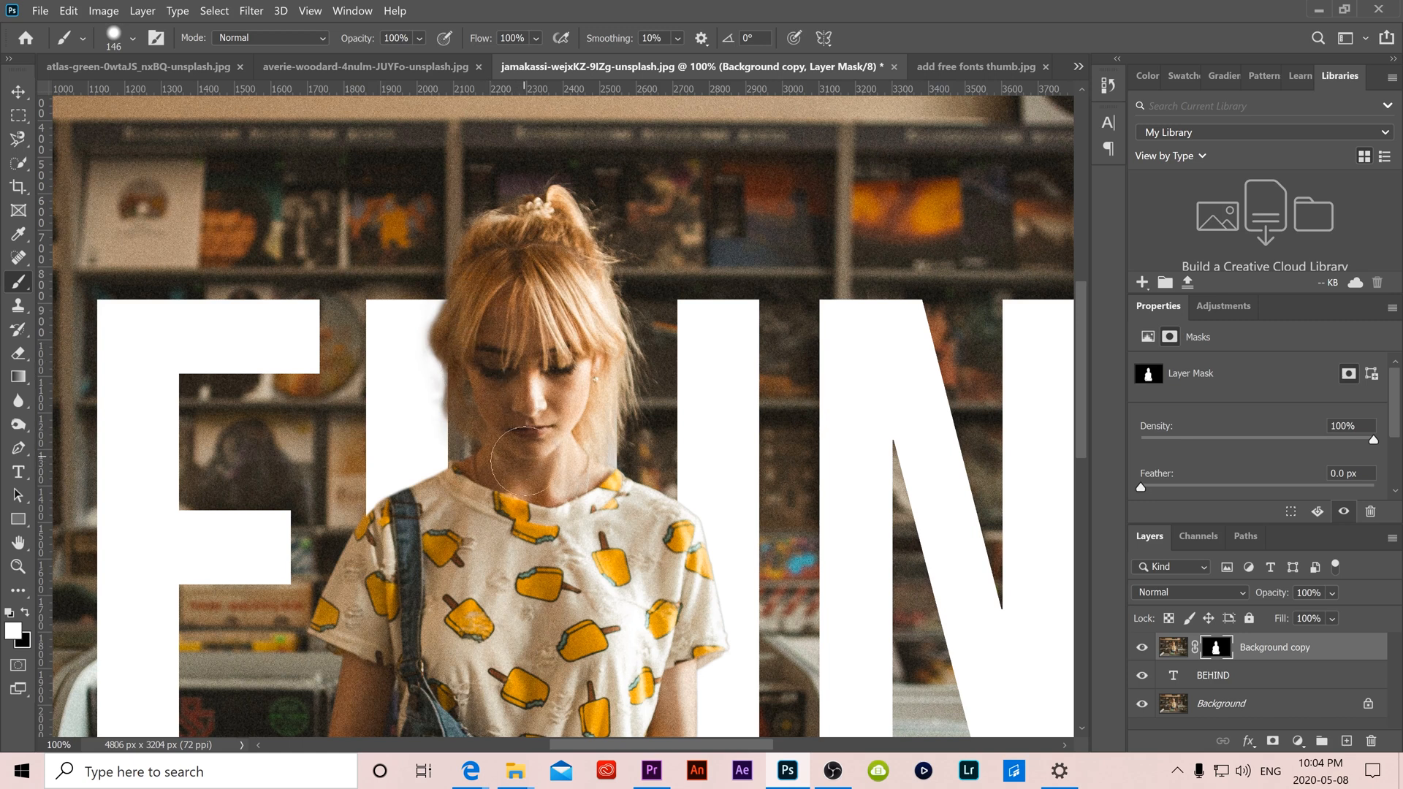
scroll("down", 3)
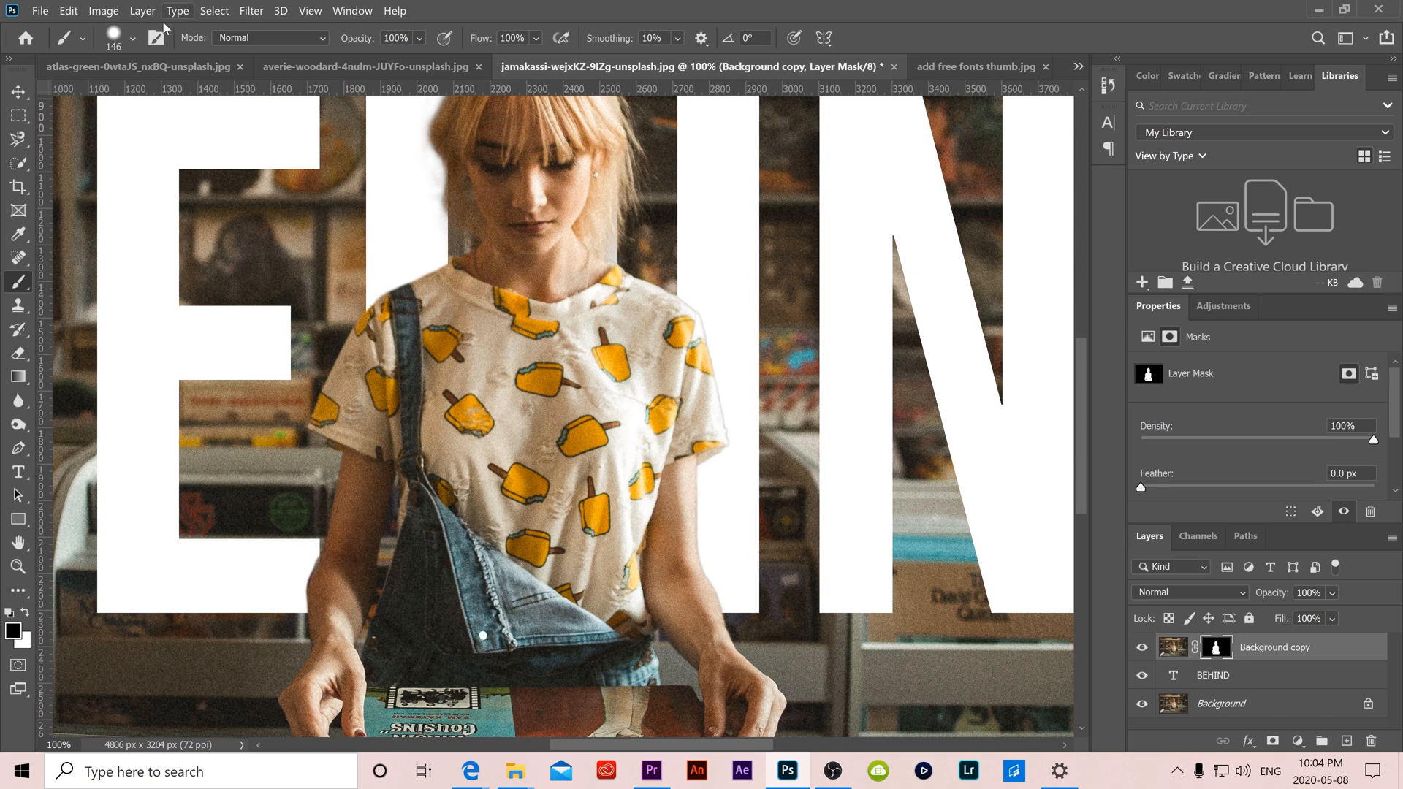
left_click(124, 38)
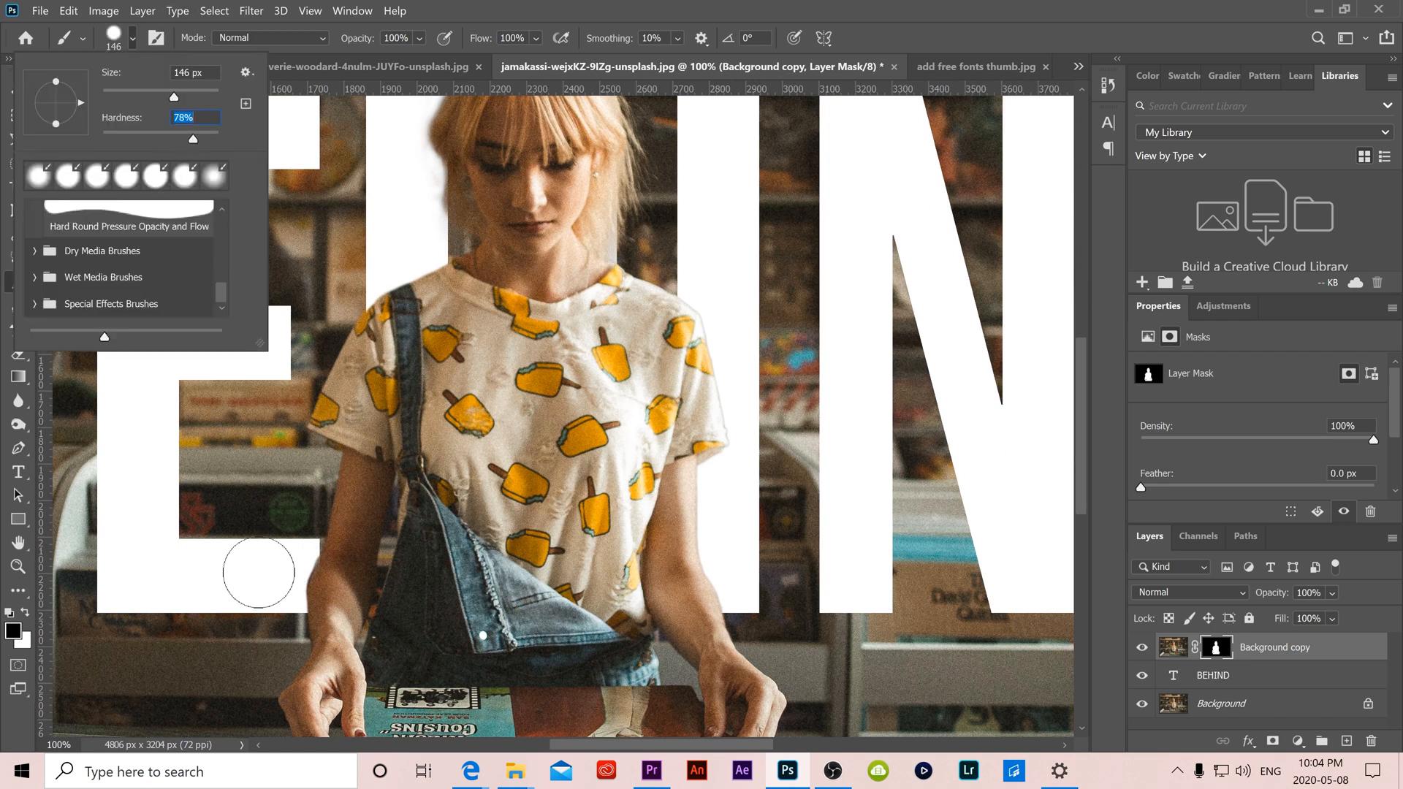